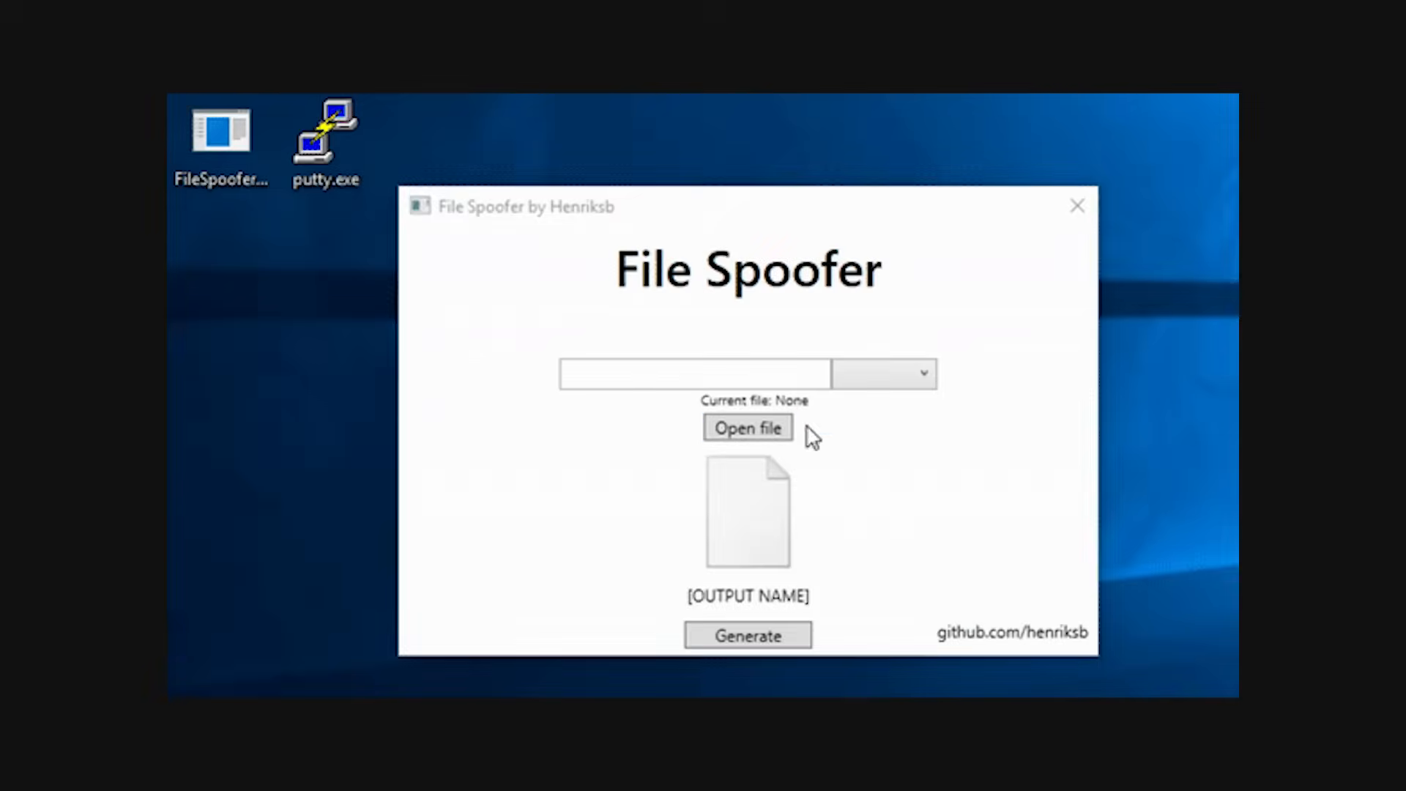
Load putty.exe and cycle the fake extension through .pdf and .txt, ending on .mp4
click(746, 428)
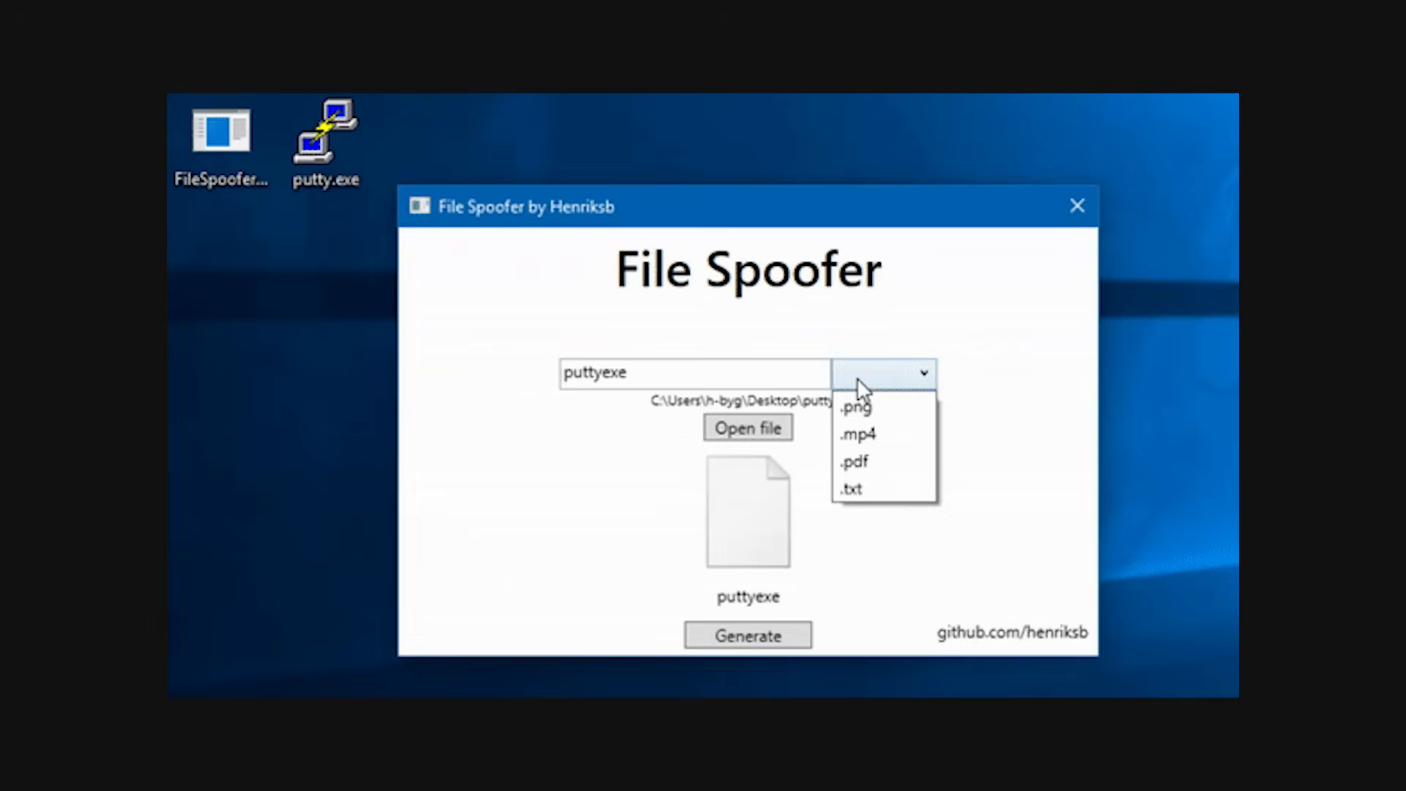
click(852, 461)
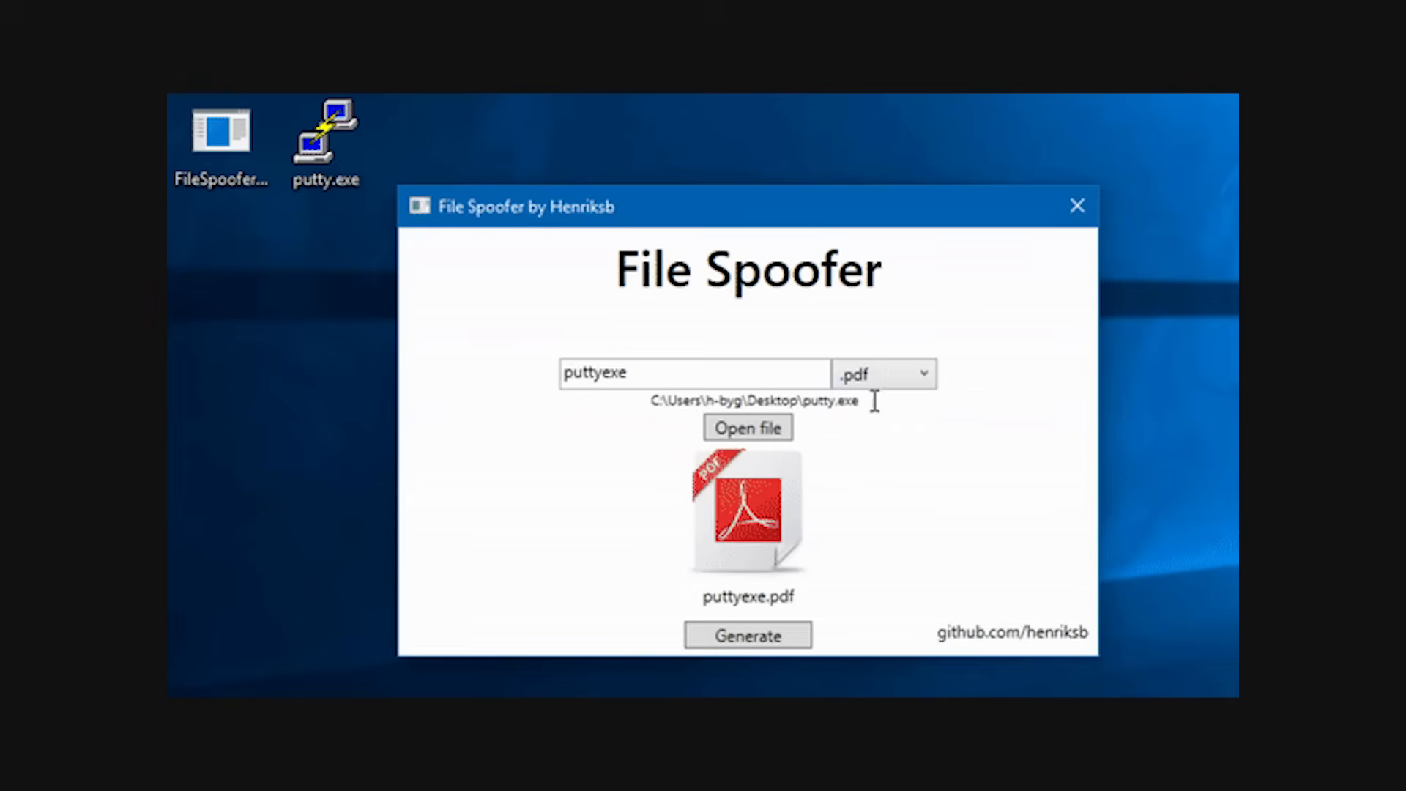
click(907, 373)
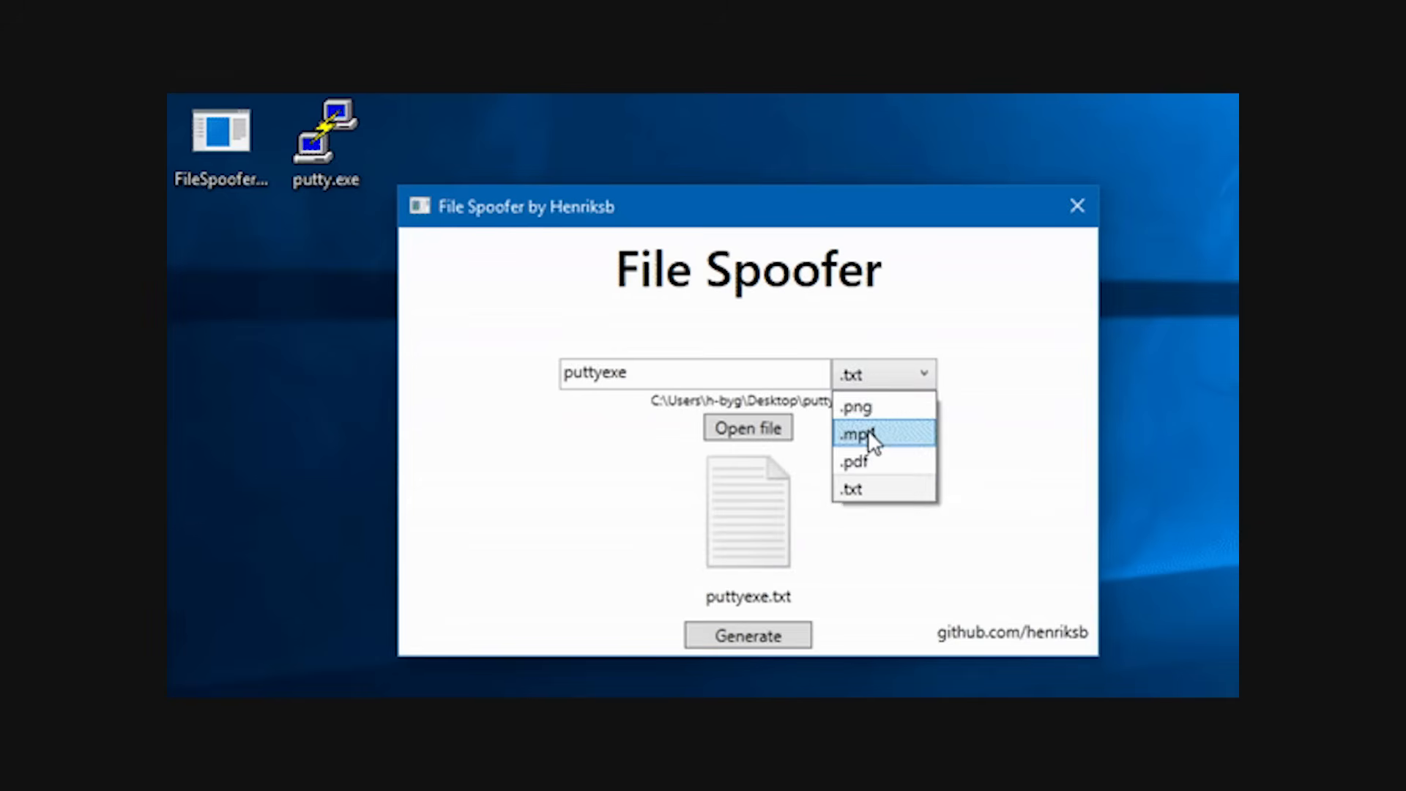
click(859, 434)
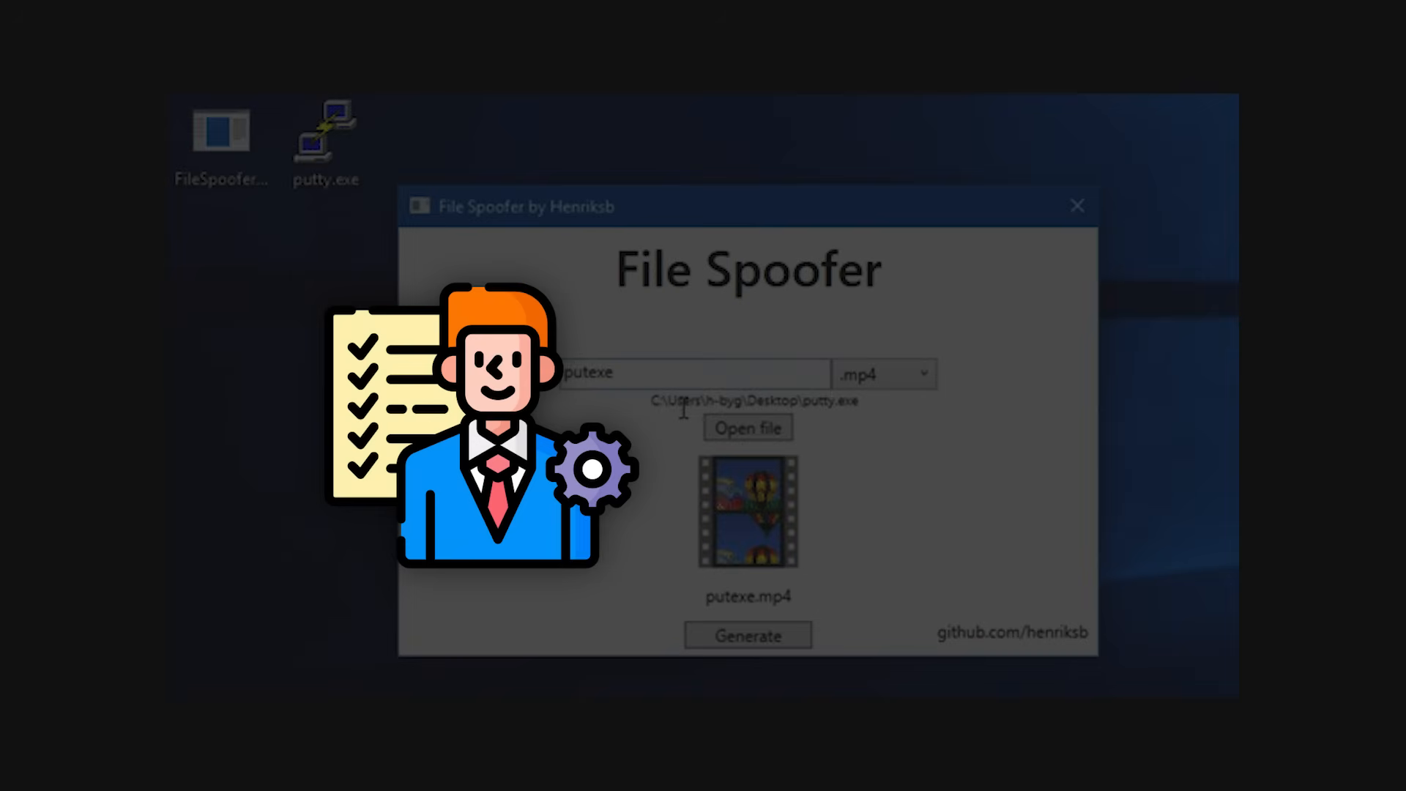
click(747, 635)
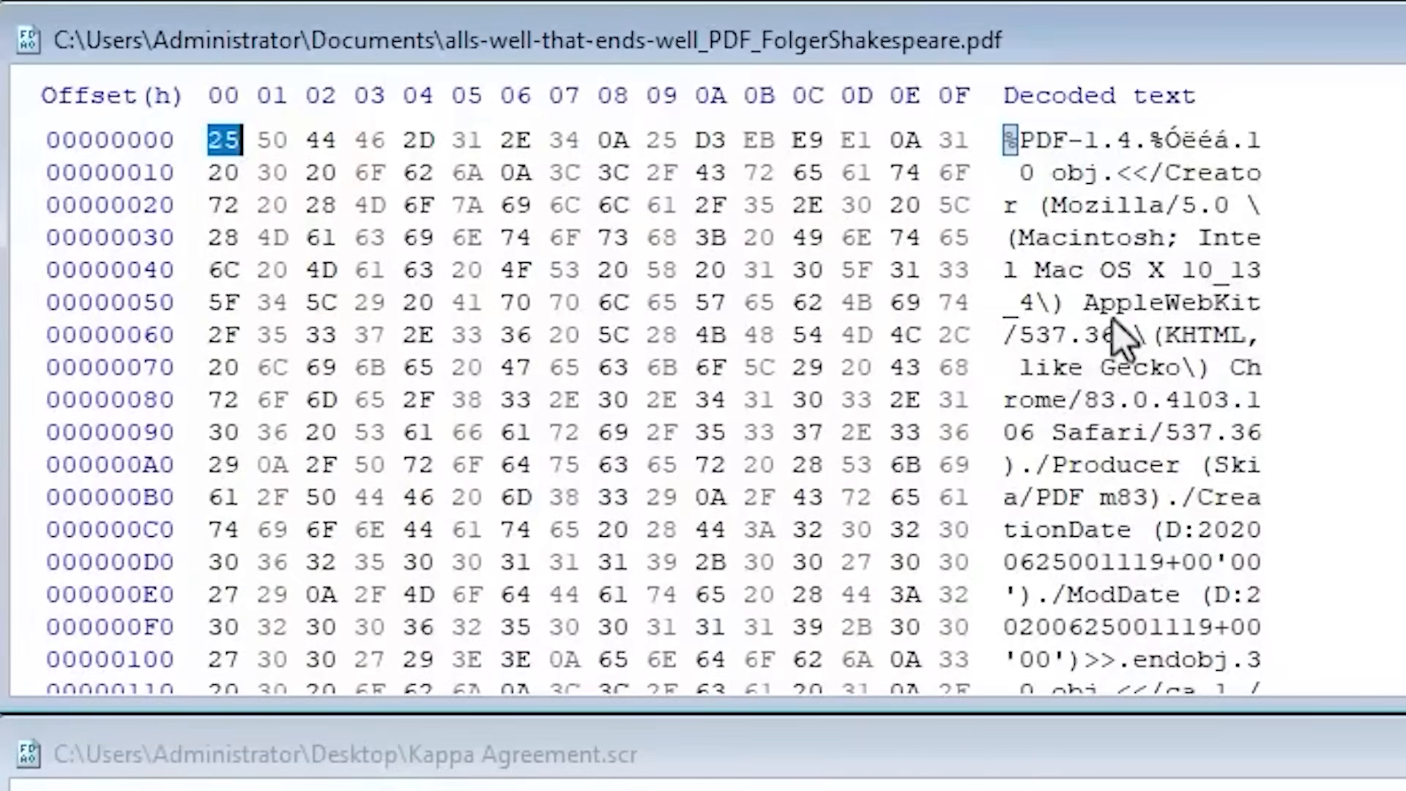
mouse_move(1013, 166)
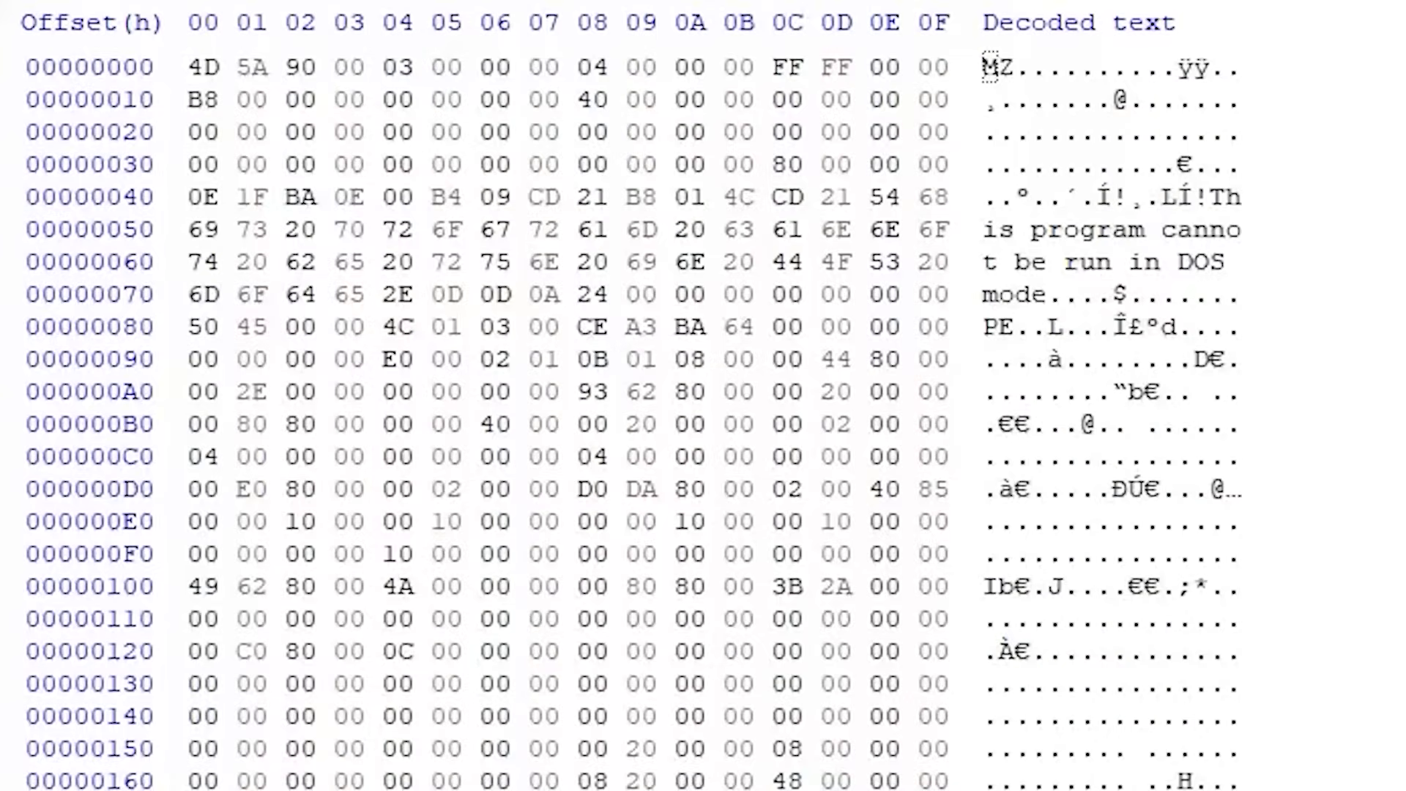
Examine the MZ executable signature at the start of Kappa Agreement.scr
click(187, 68)
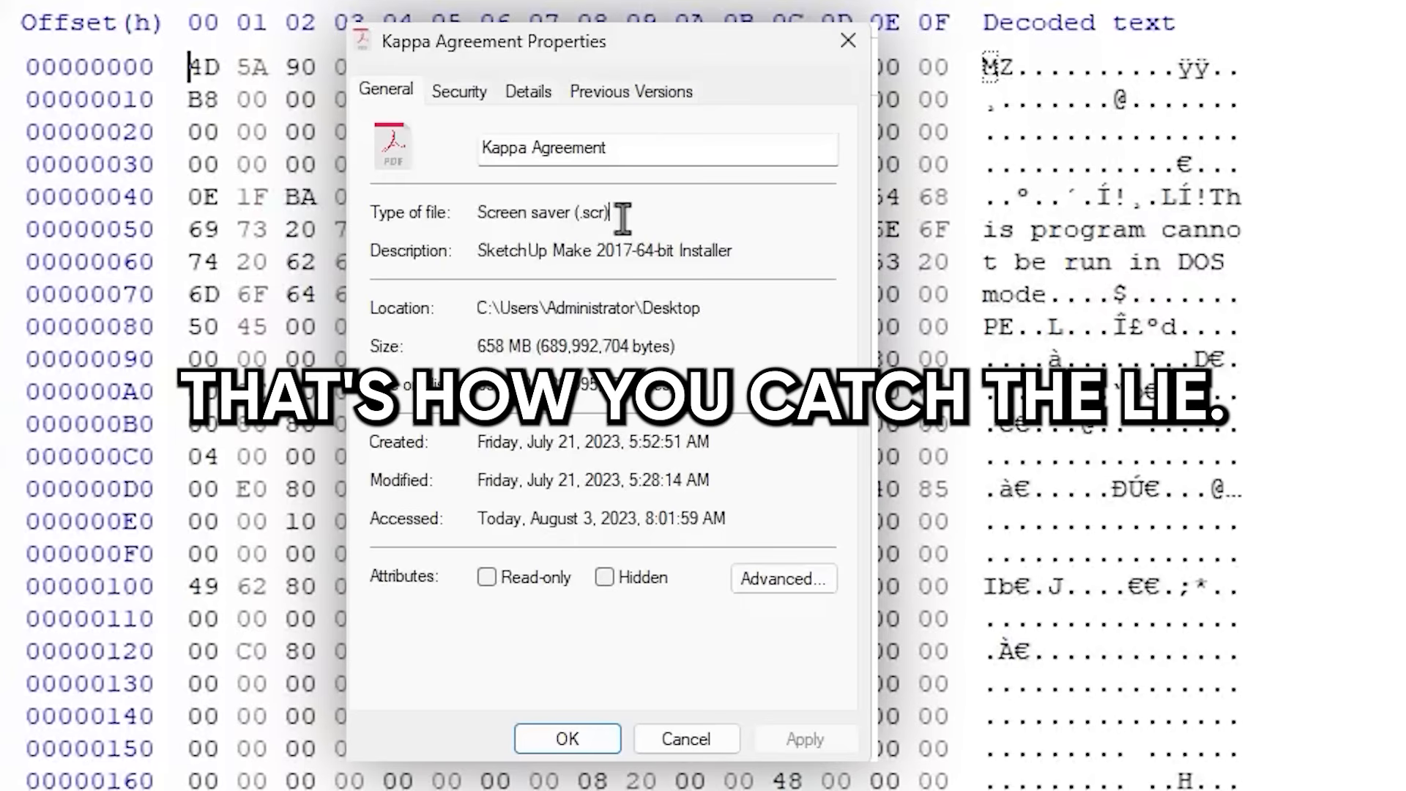
mouse_move(503, 342)
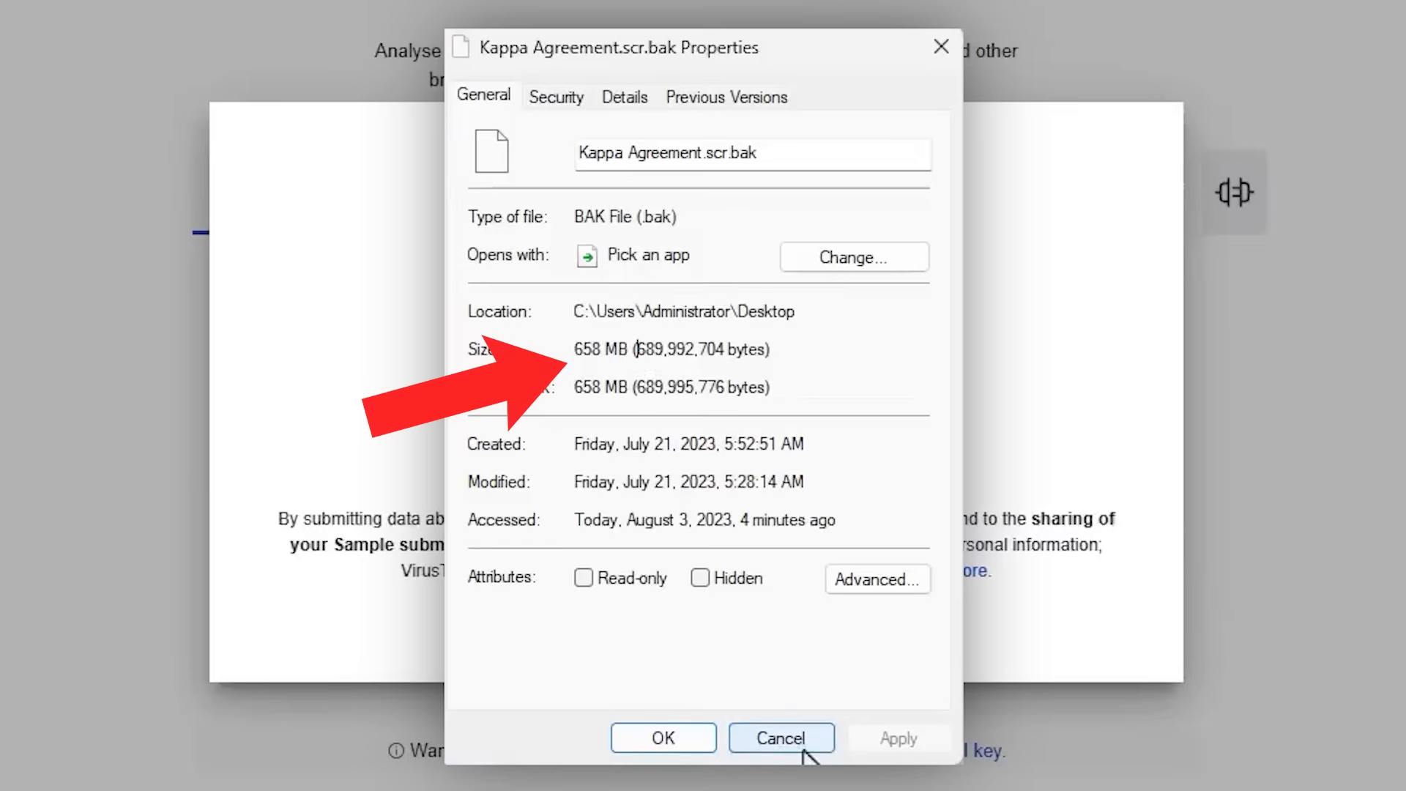
Submit Kappa Agreement.scr to VirusTotal, dismissing the max file size error and retrying the upload
click(779, 738)
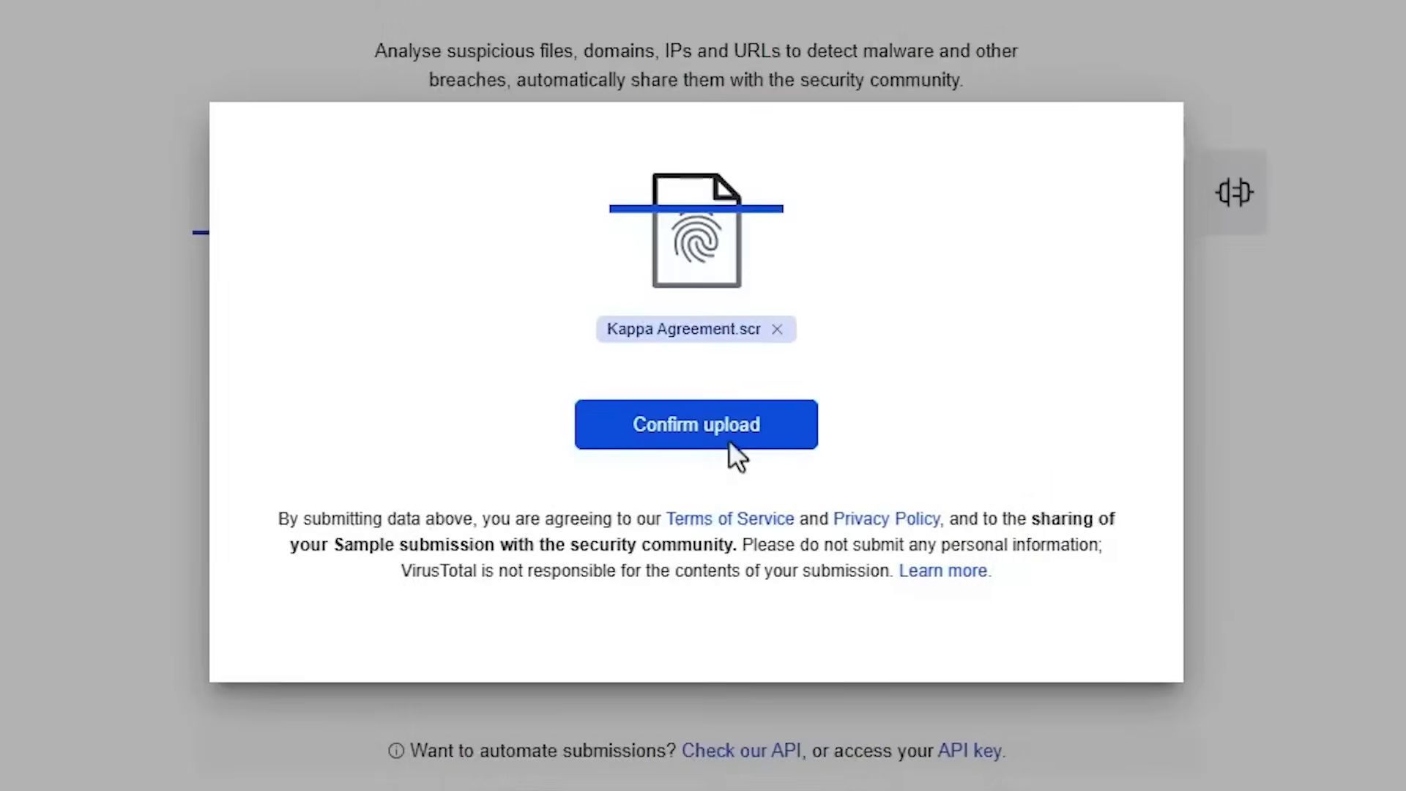
click(696, 424)
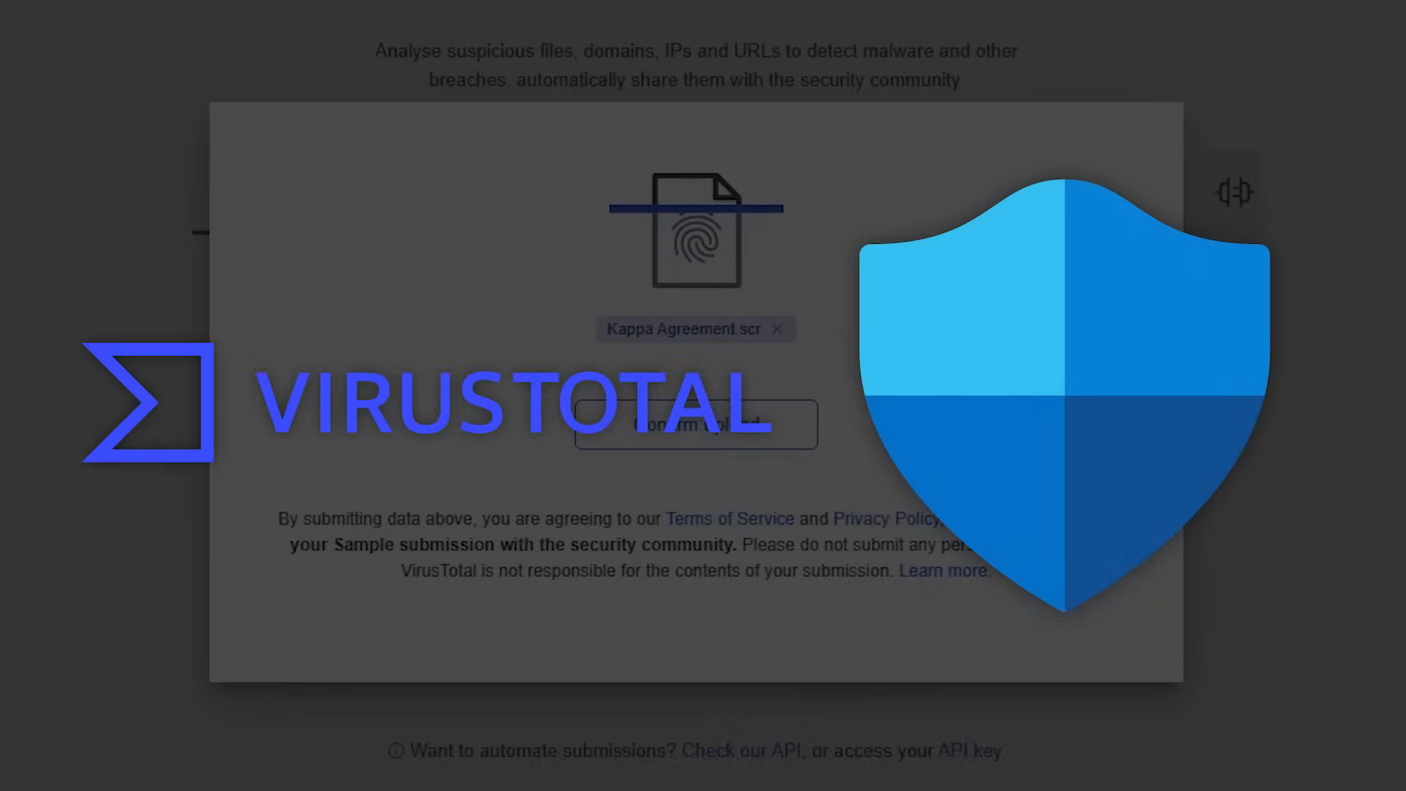
click(695, 423)
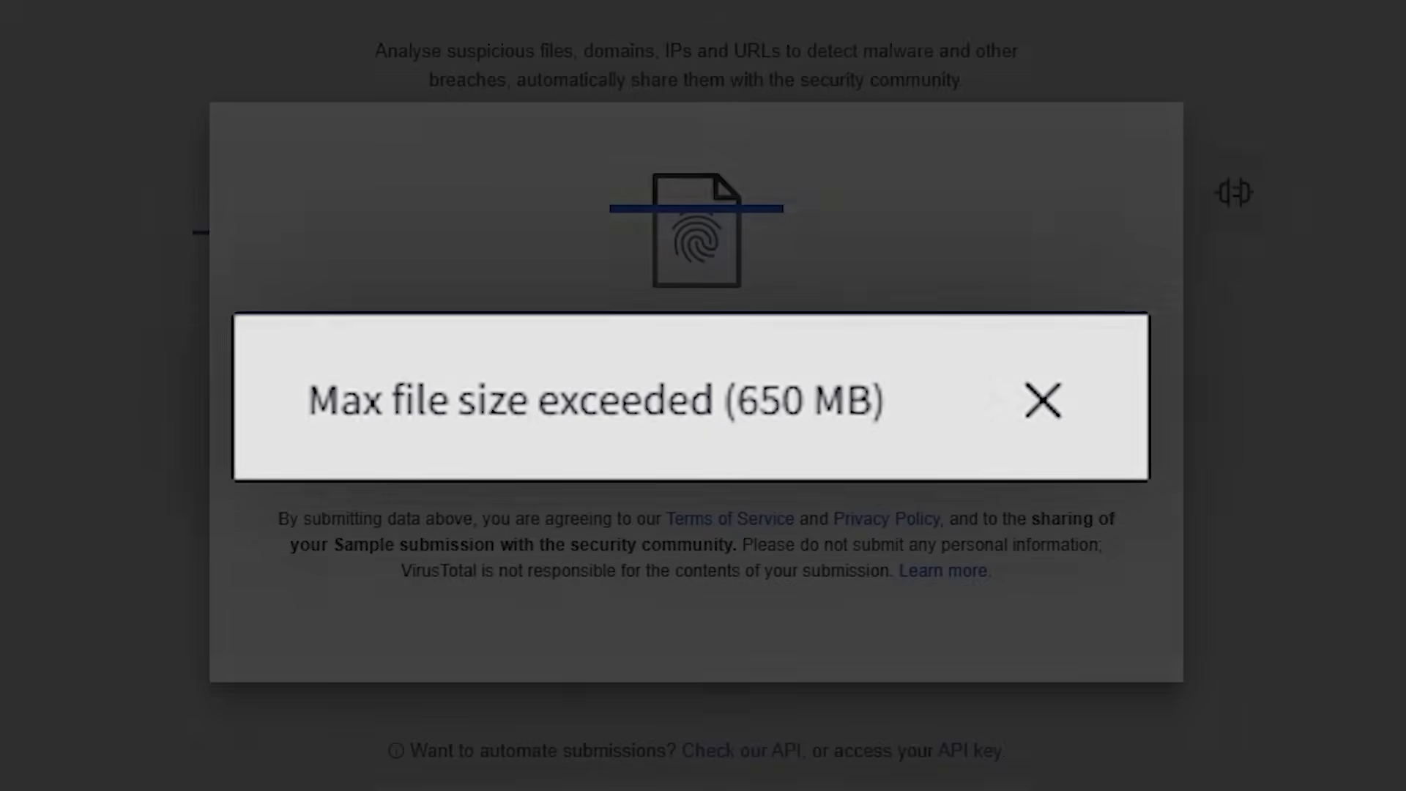
click(698, 464)
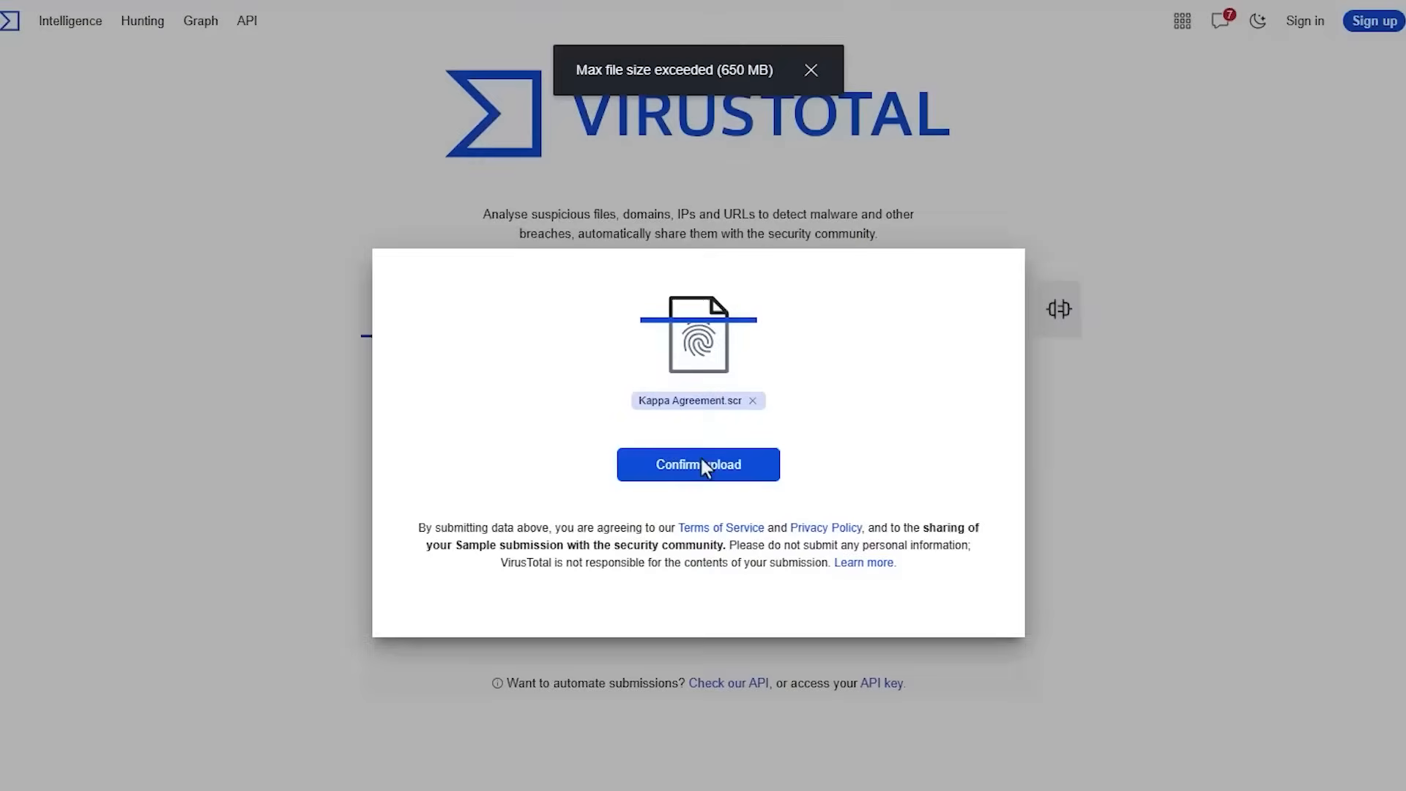
click(698, 463)
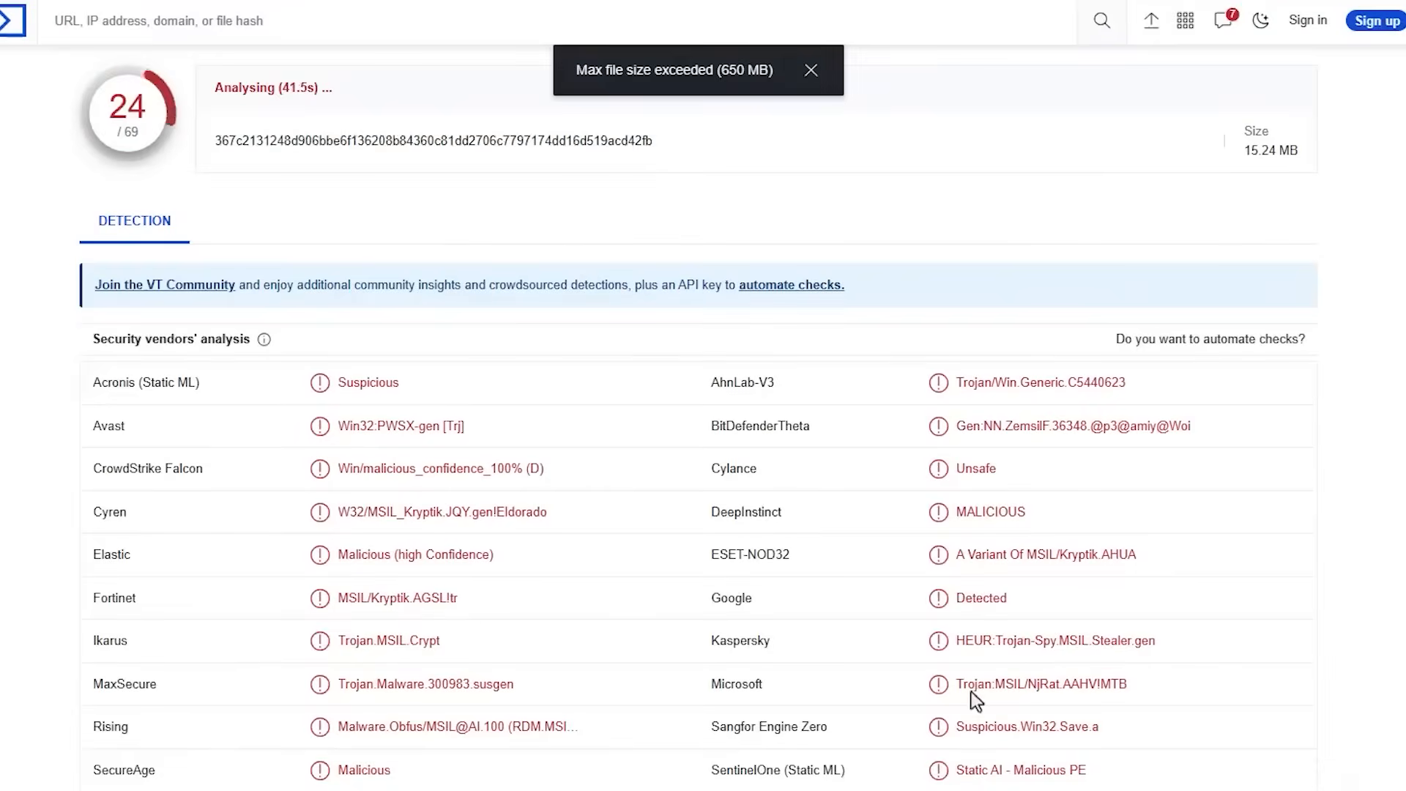
mouse_move(1031, 700)
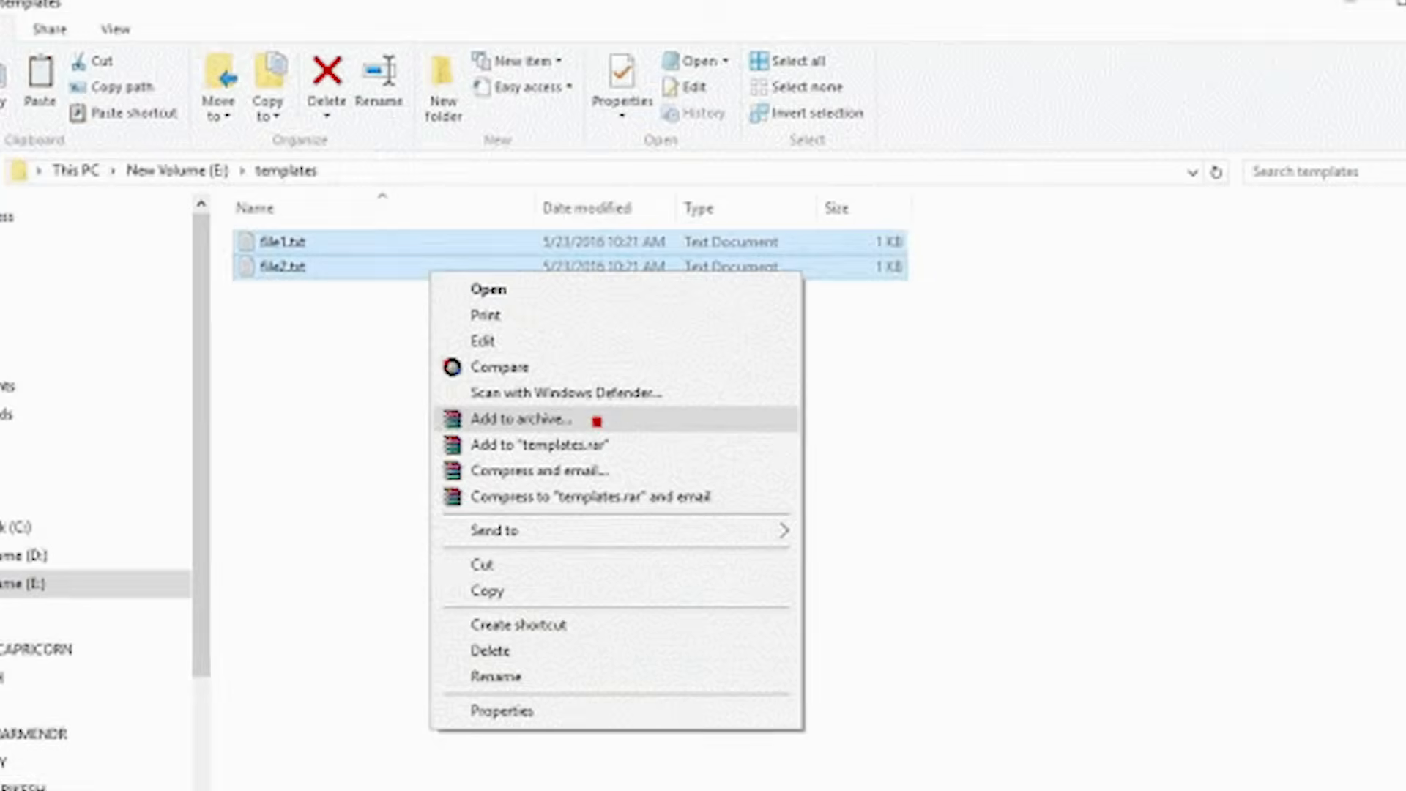
Archive file1.txt and file2.txt with a password set, then open the protected archive
click(528, 419)
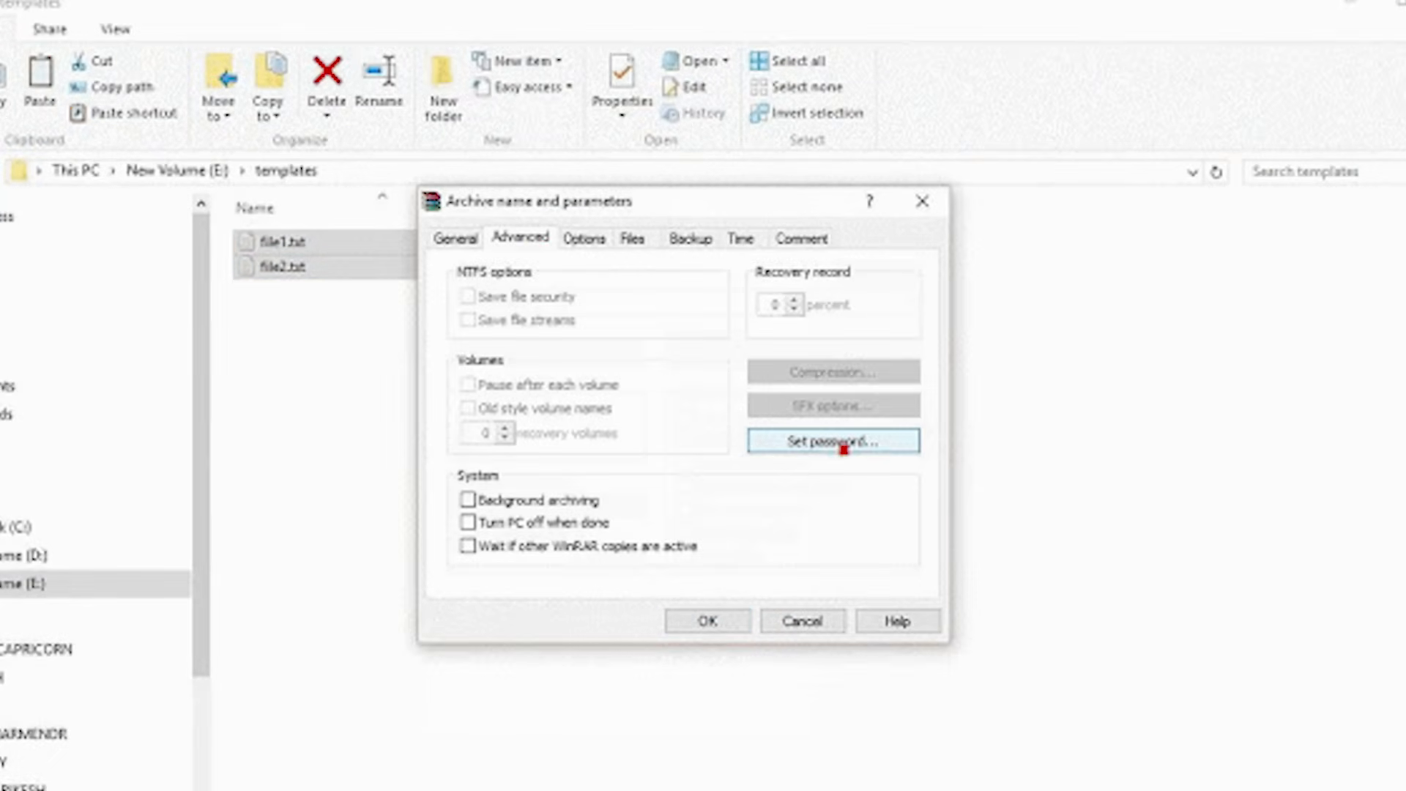
click(831, 440)
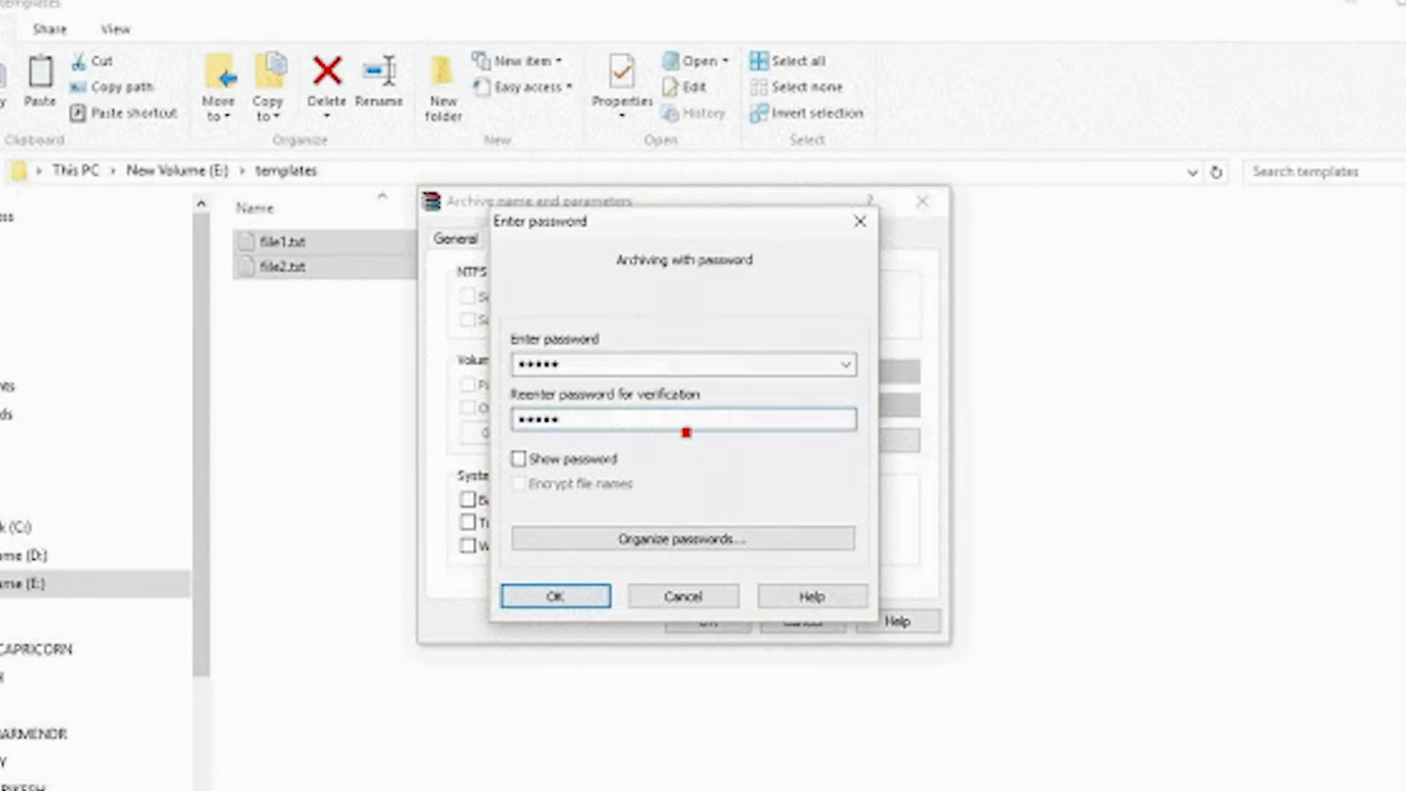
click(555, 596)
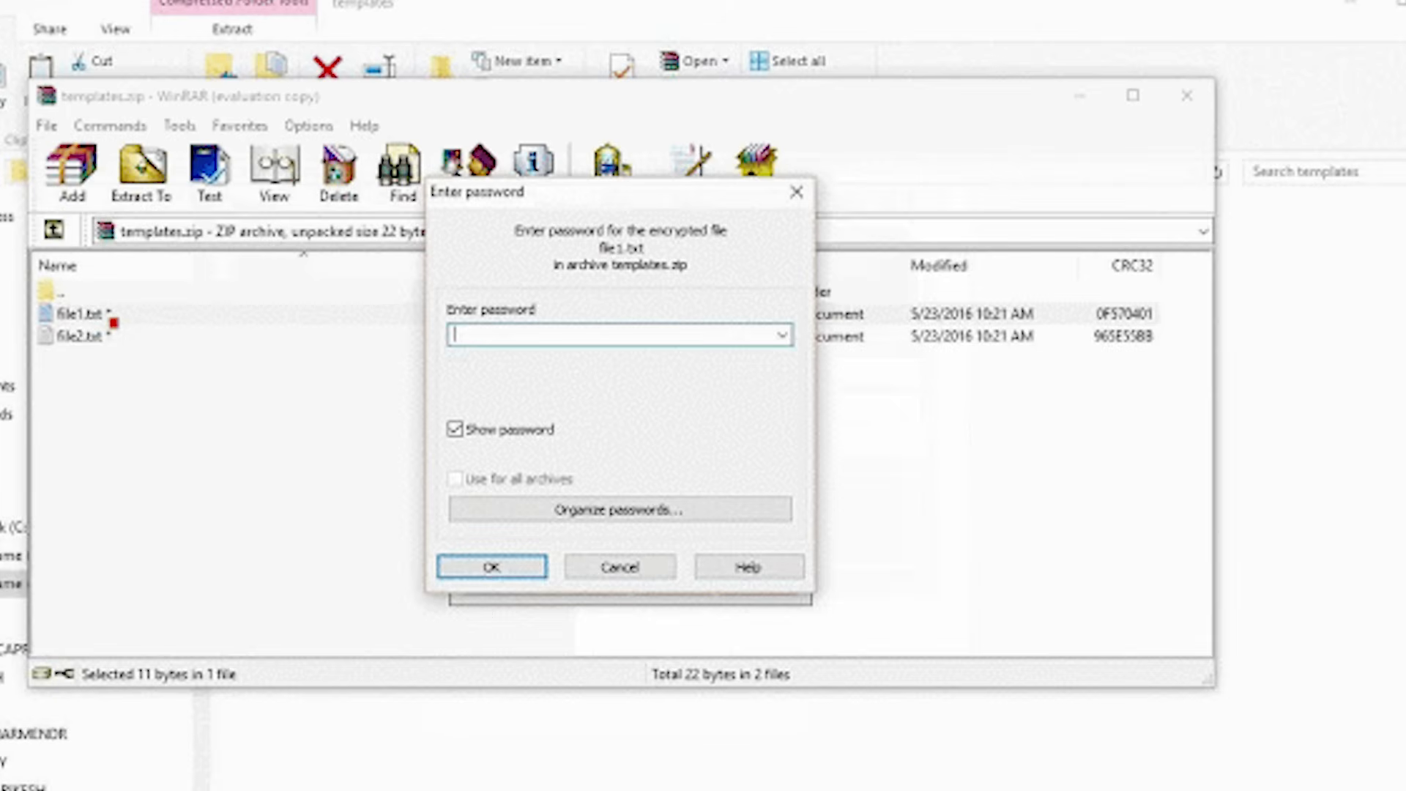
click(490, 566)
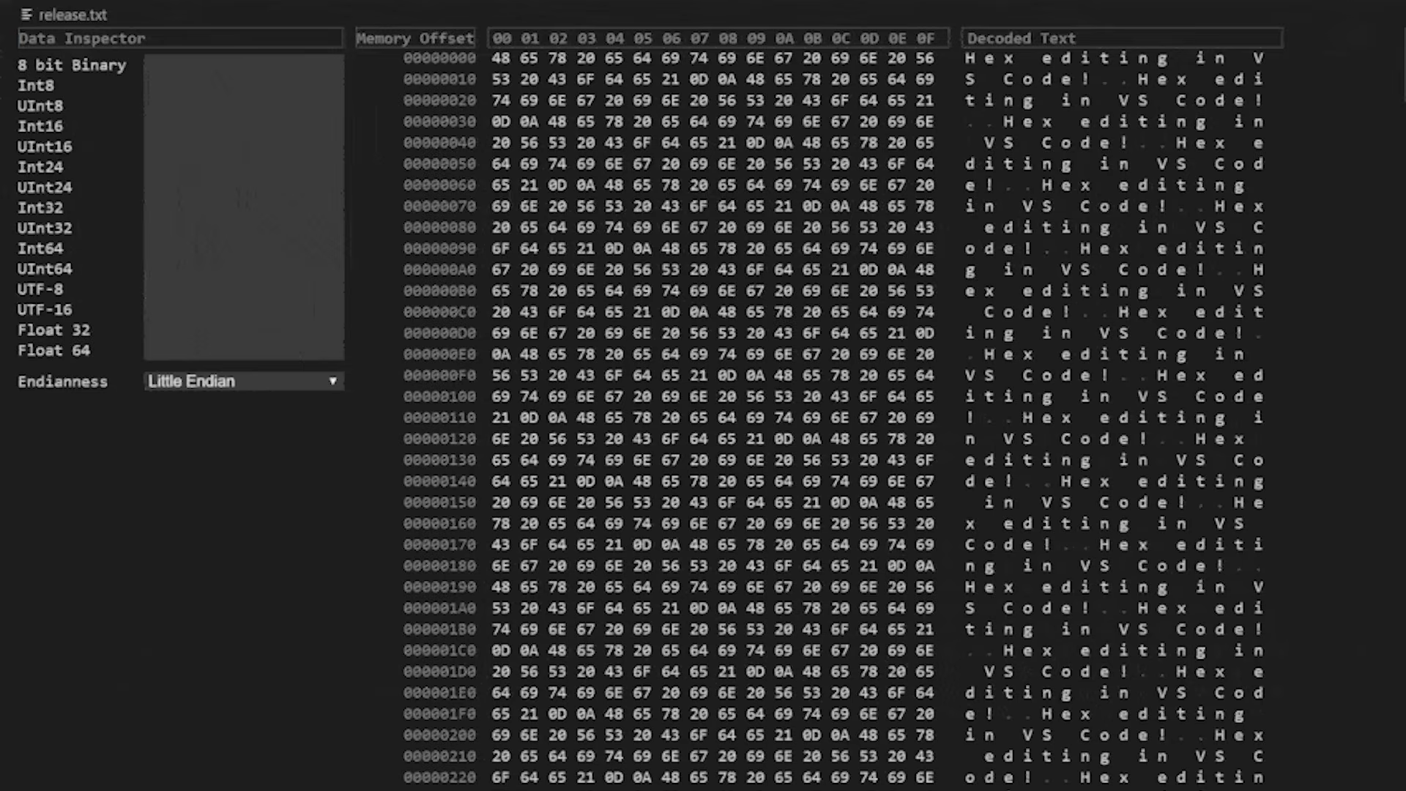
Inspect the 6E byte's values and switch the Data Inspector endianness to Big Endian
click(670, 228)
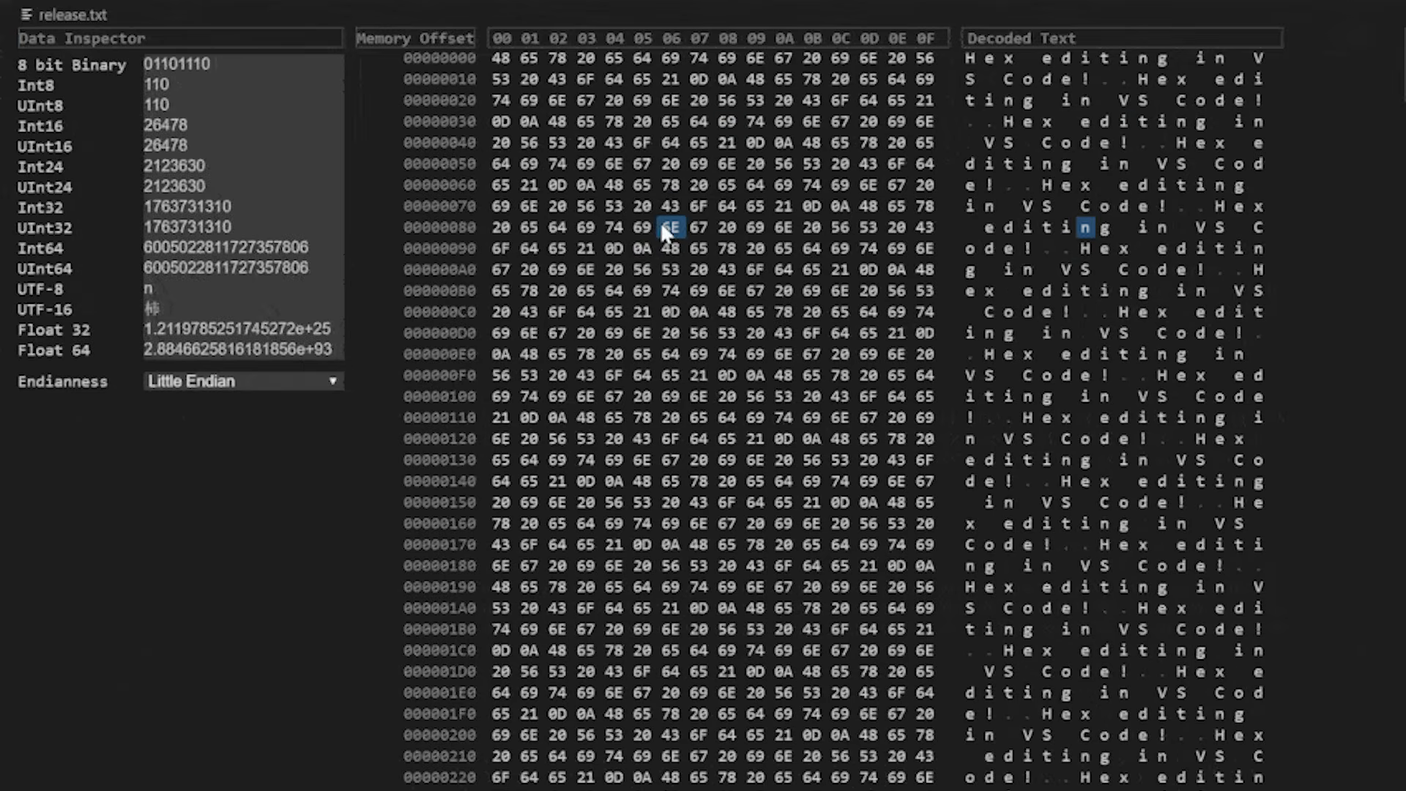
click(242, 380)
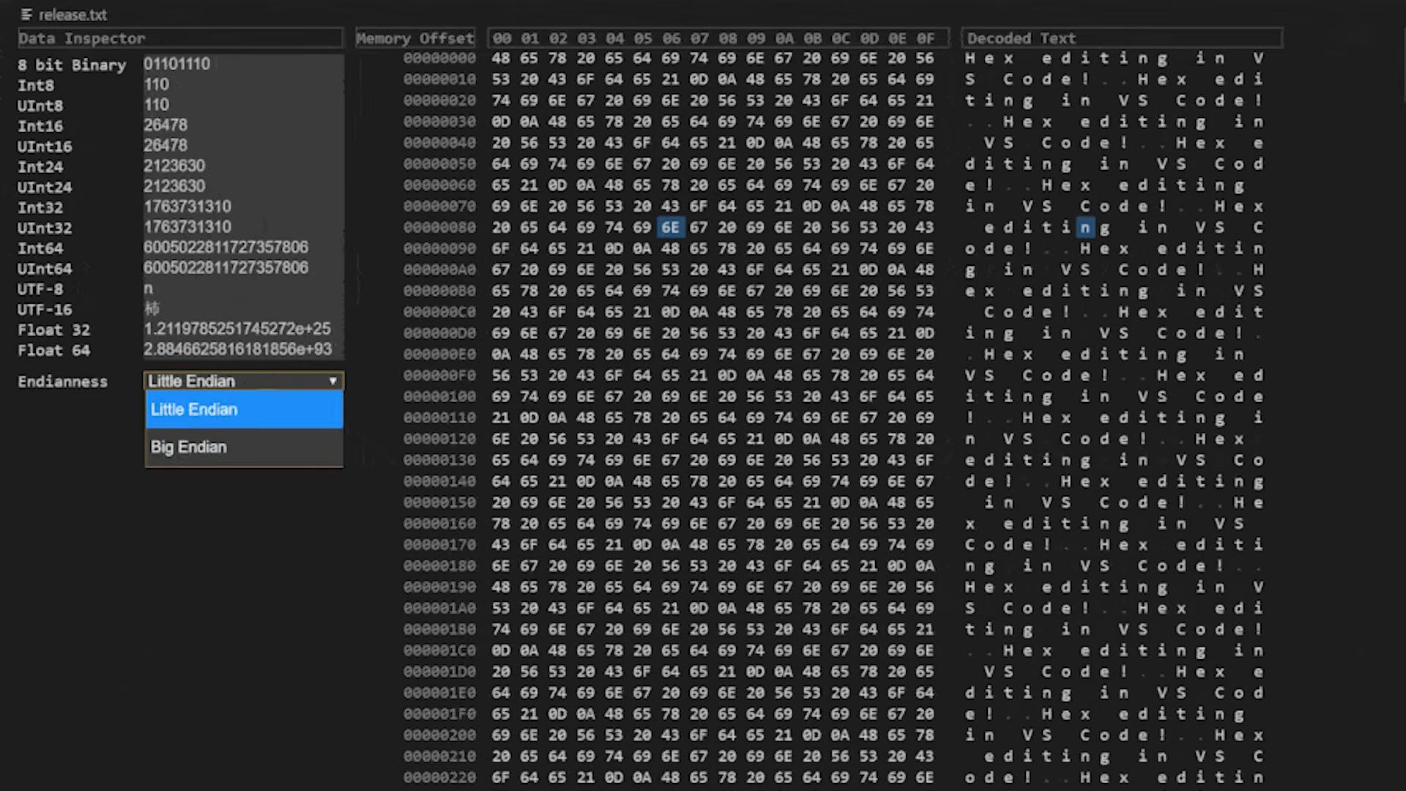
click(188, 447)
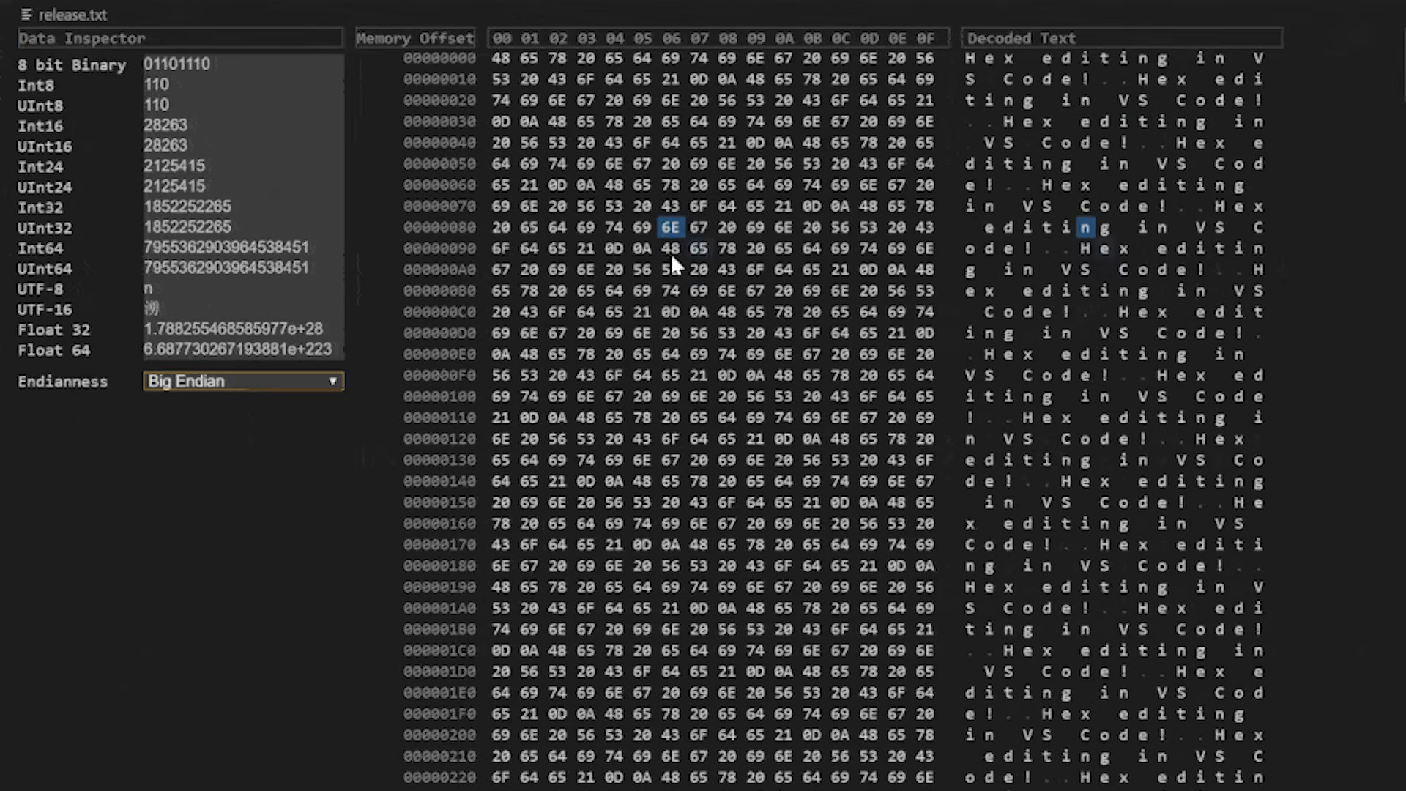
click(754, 353)
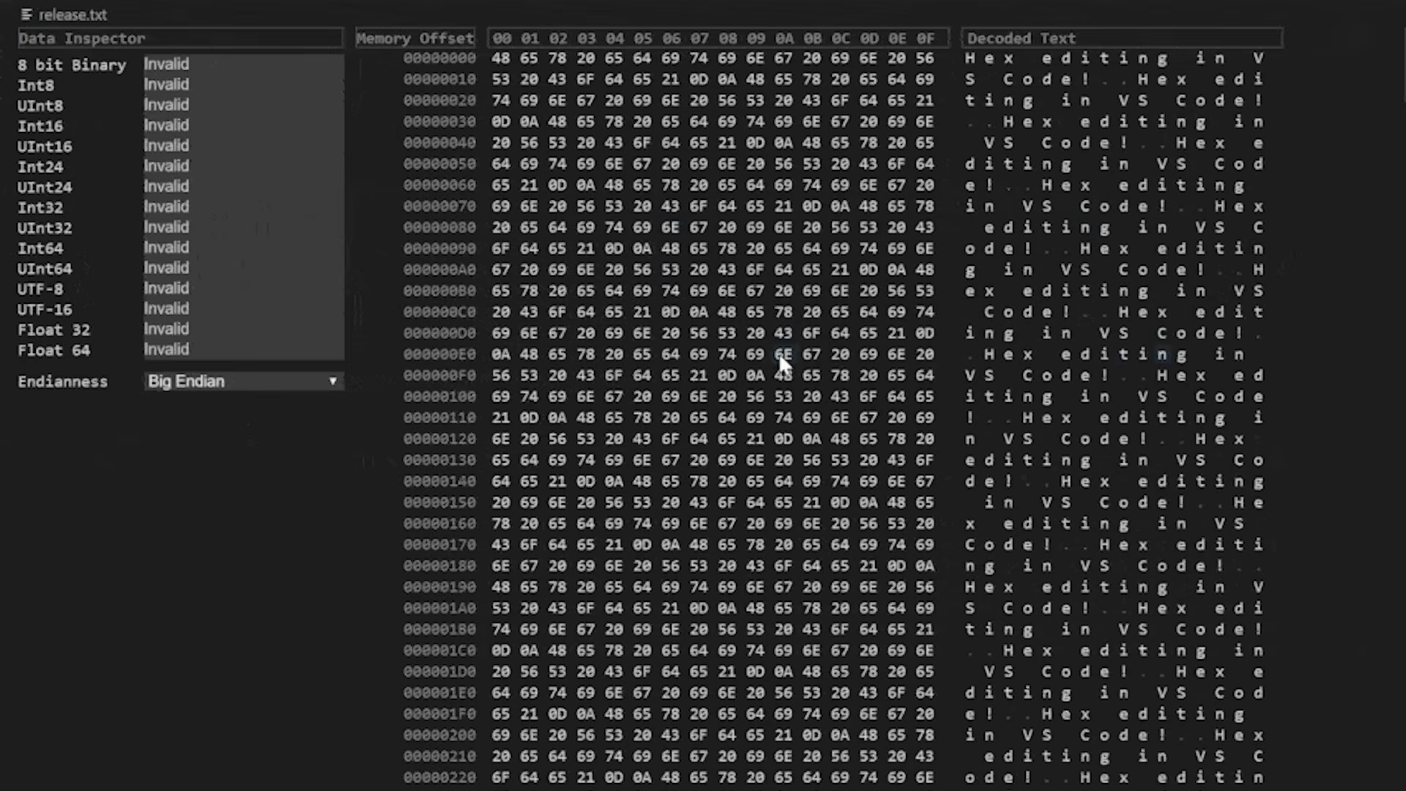
click(668, 374)
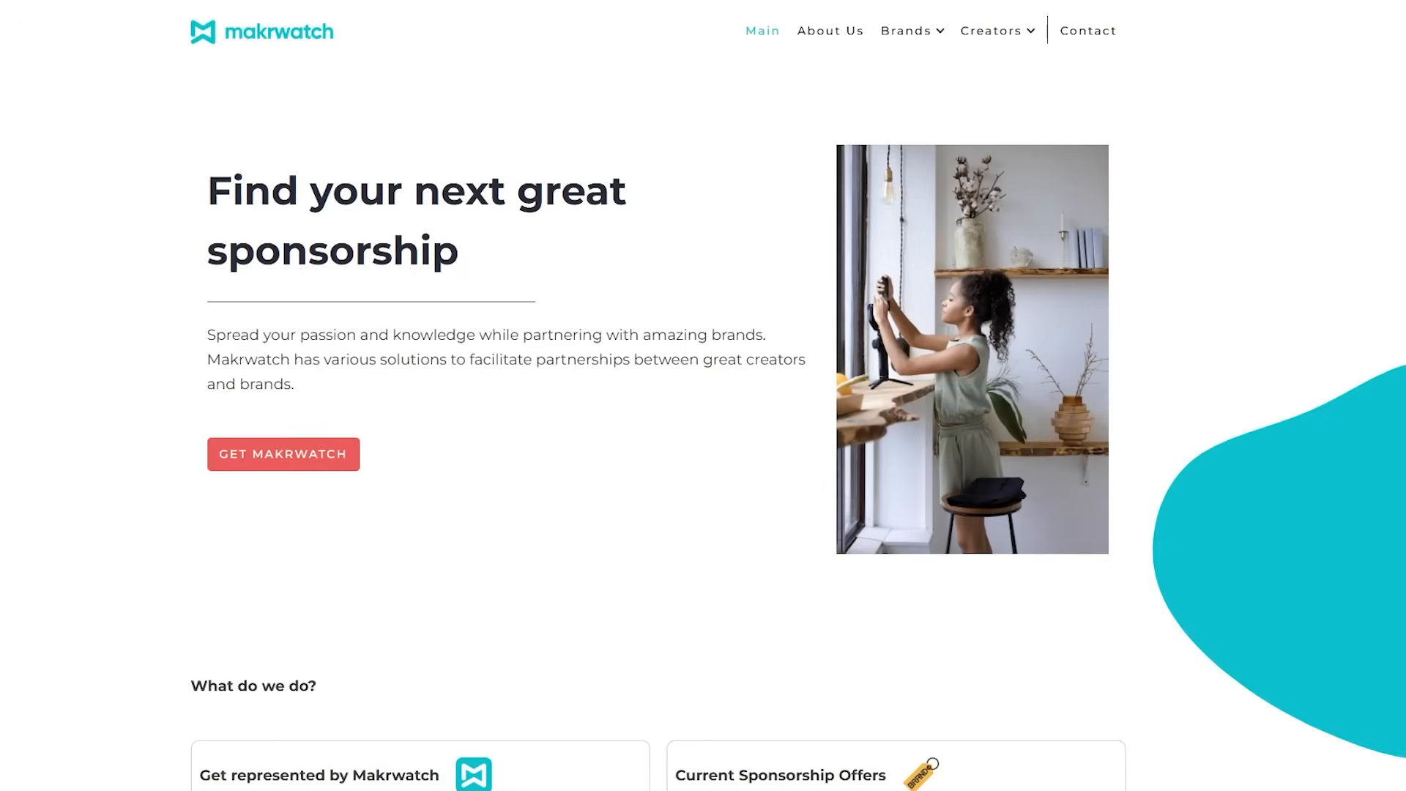
scroll(down, 3)
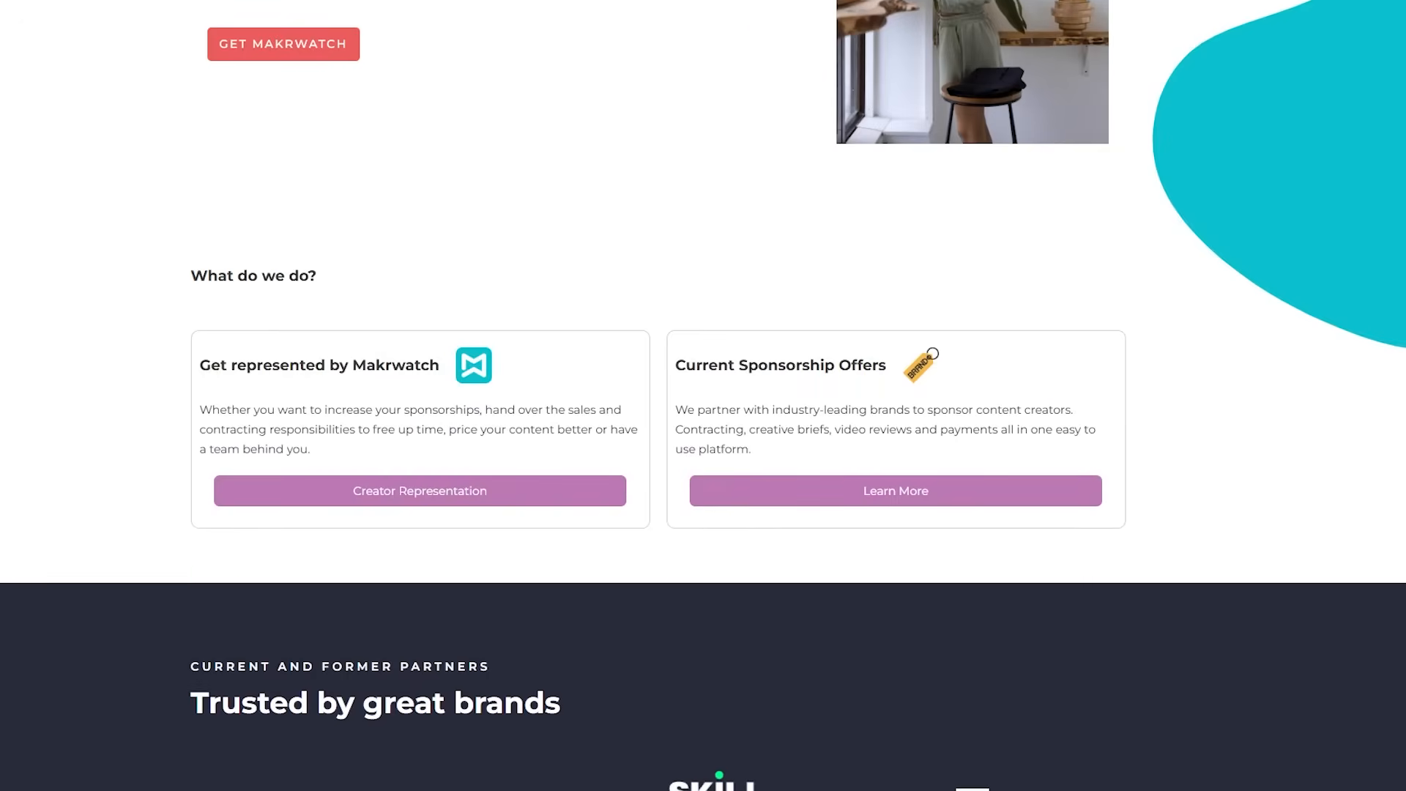
scroll(down, 3)
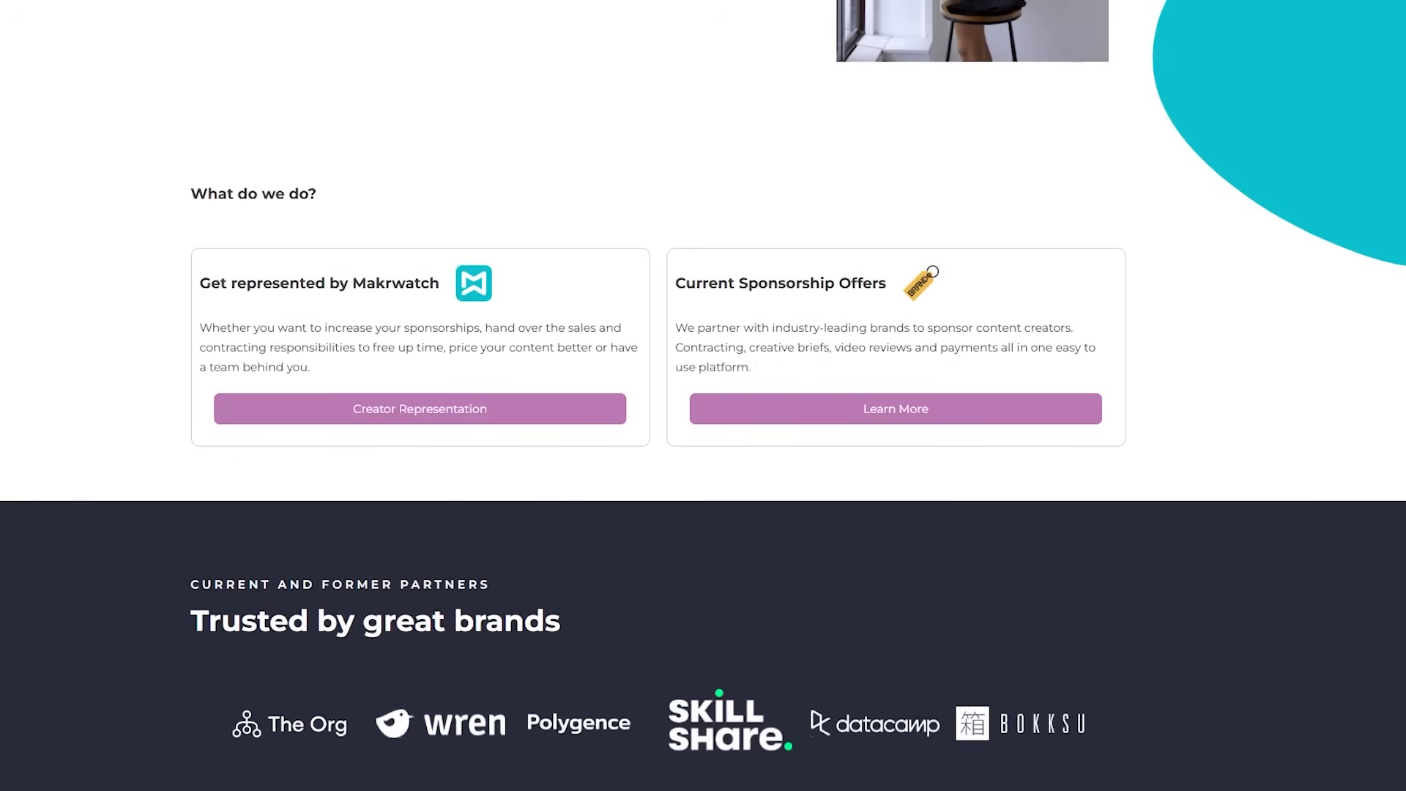
triple_click(319, 283)
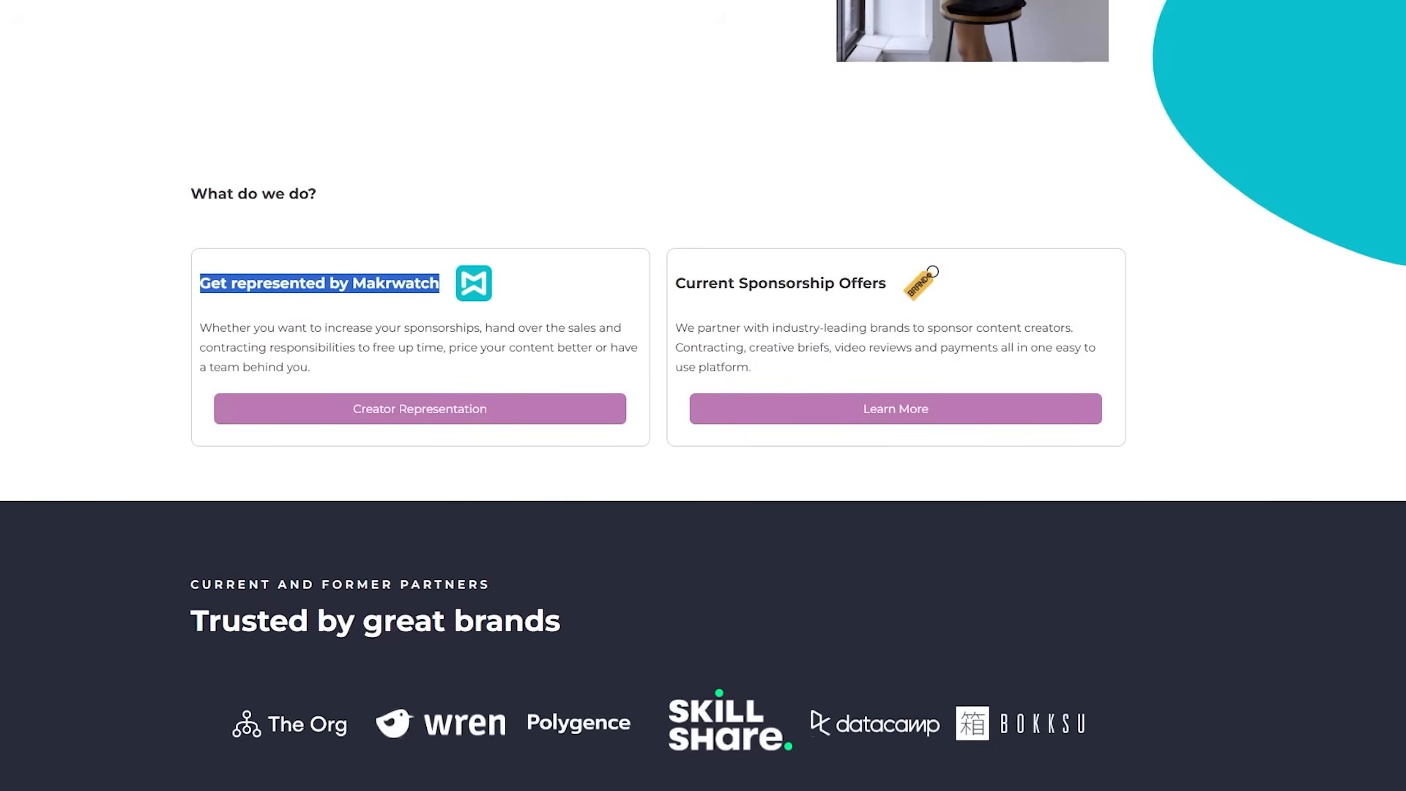
scroll(down, 3)
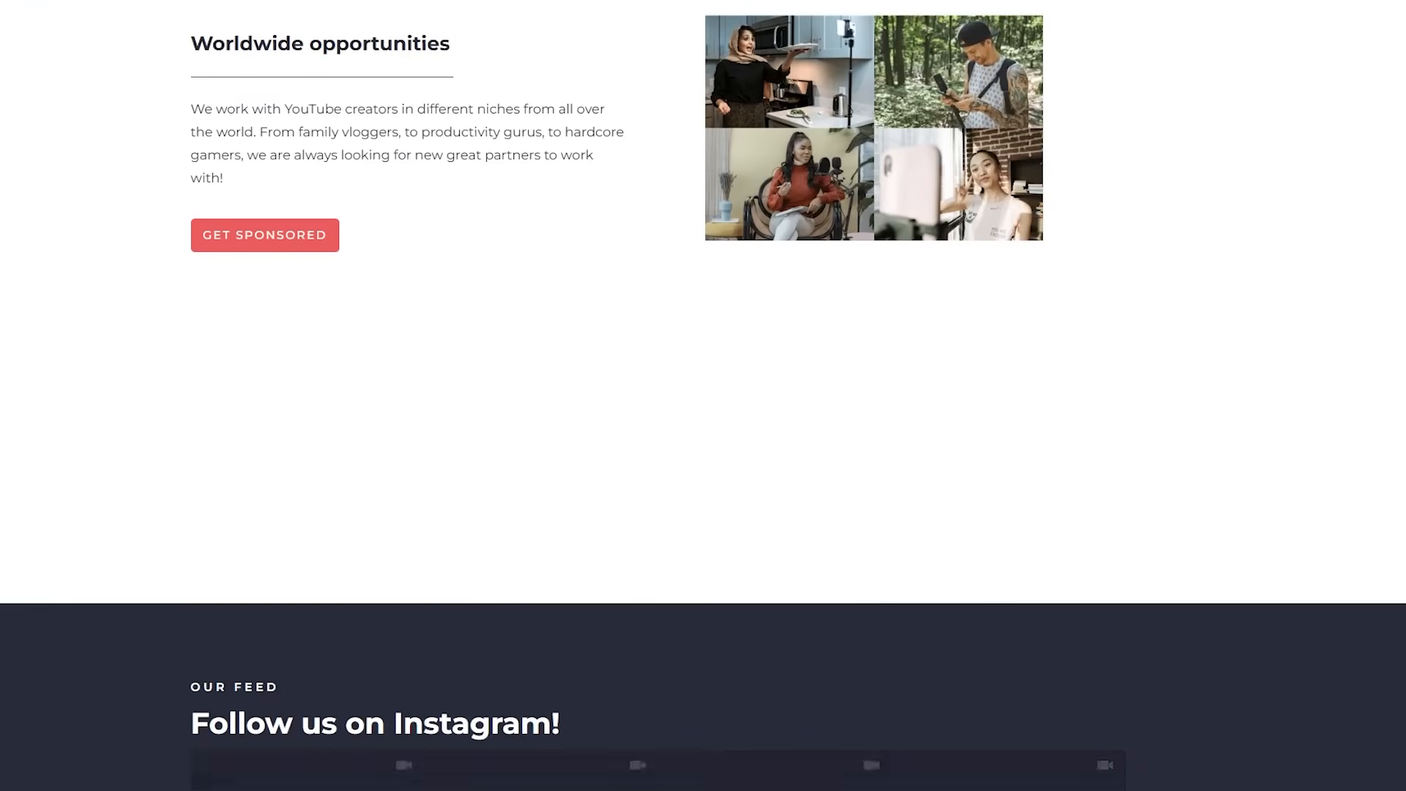
scroll(down, 3)
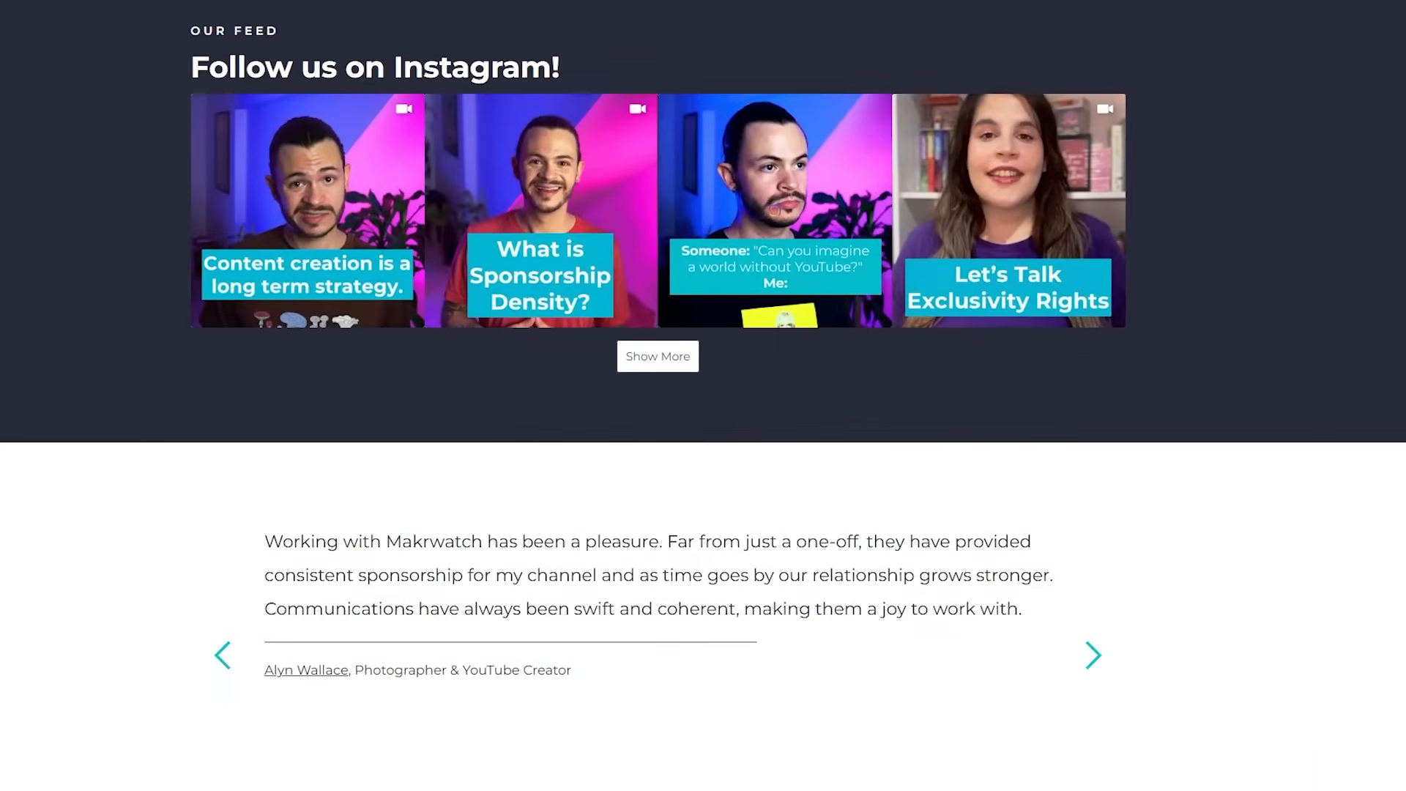
scroll(down, 3)
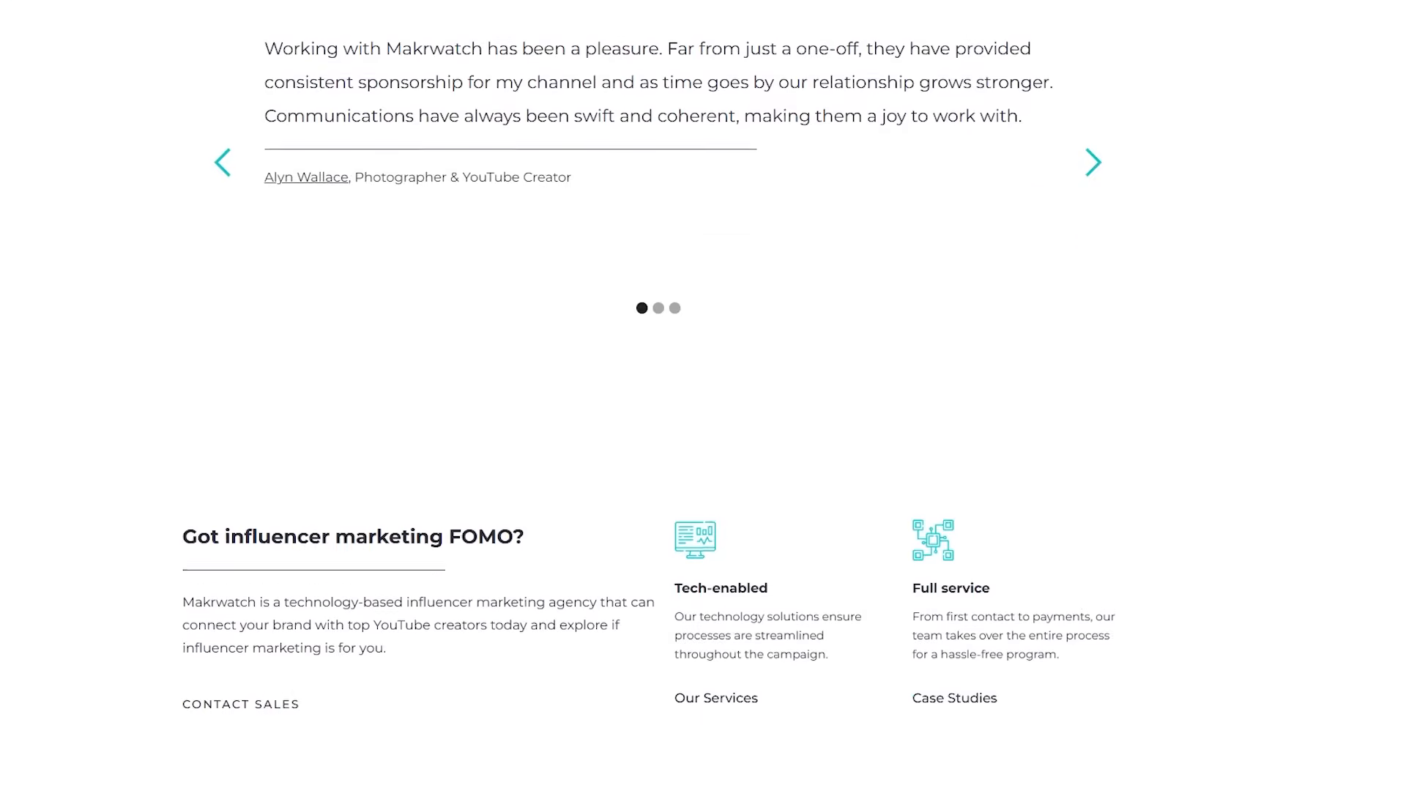
scroll(down, 3)
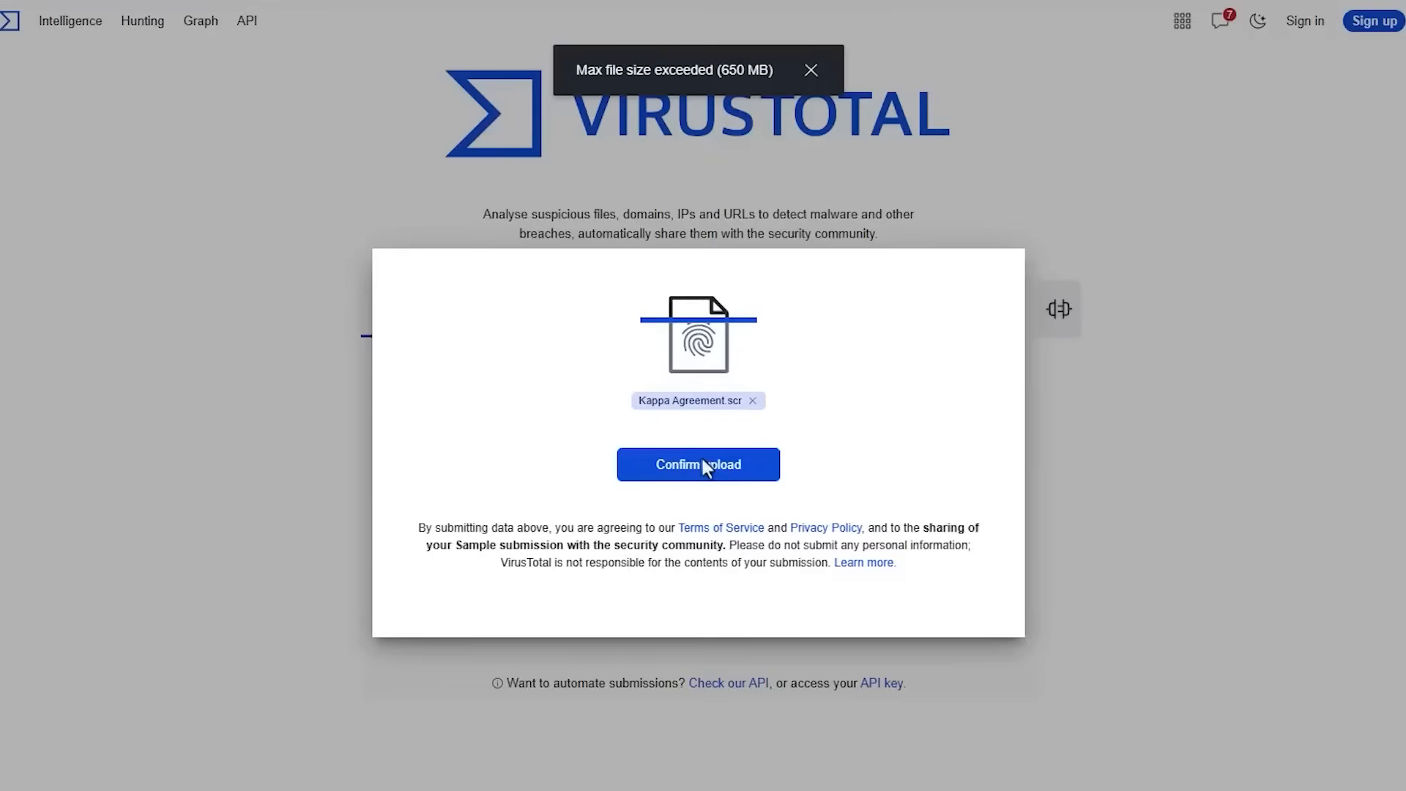
Confirm the upload of Kappa Agreement.scr for VirusTotal scanning
click(698, 463)
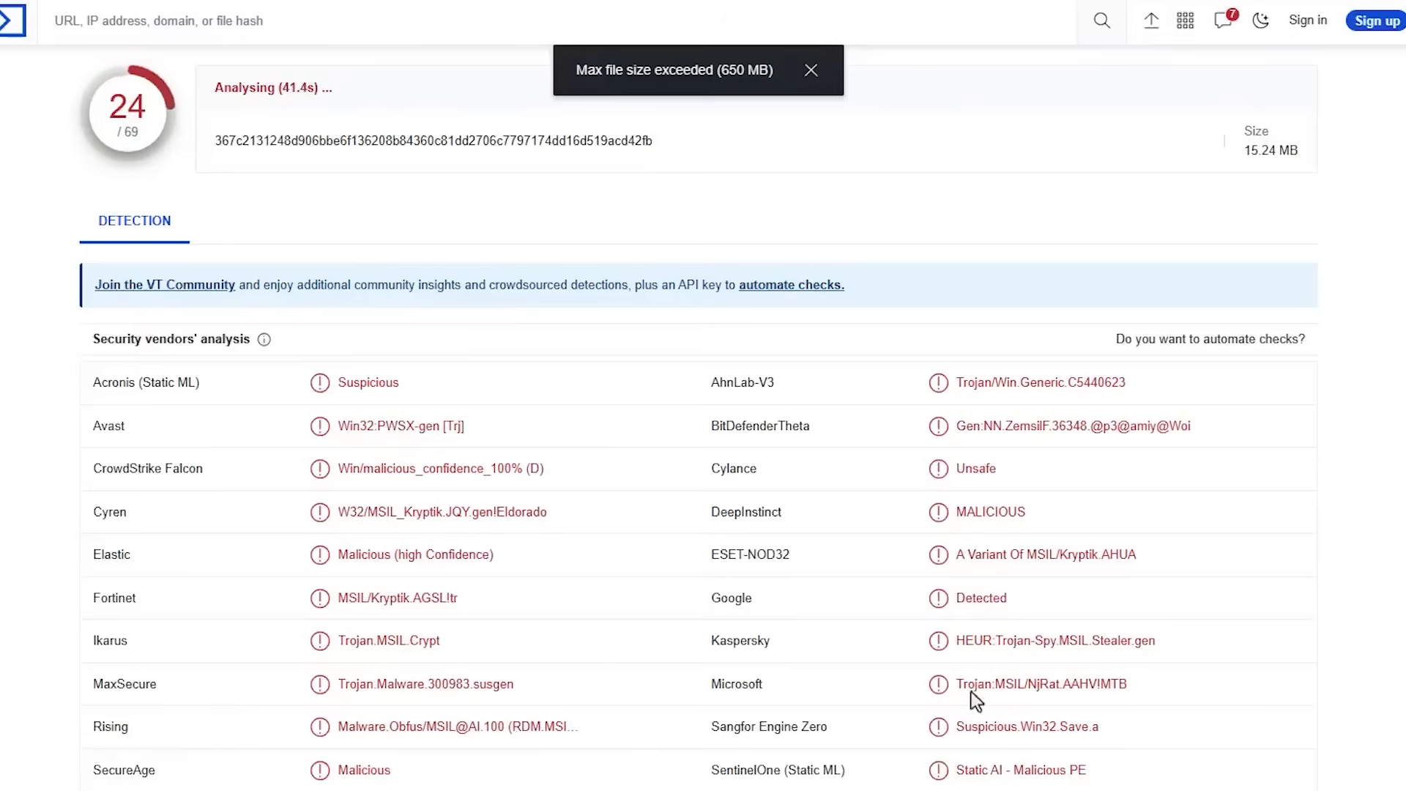
mouse_move(1029, 699)
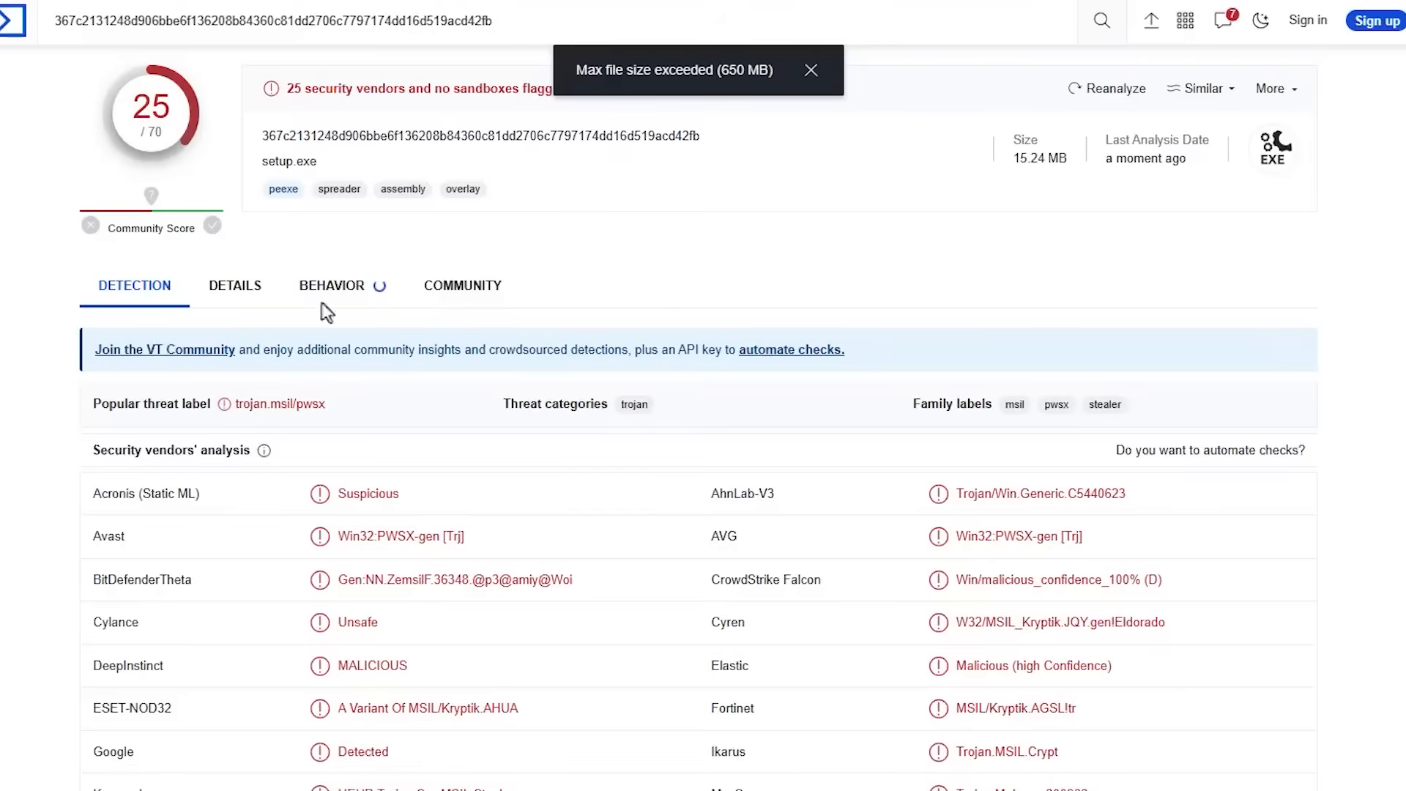
mouse_move(467, 469)
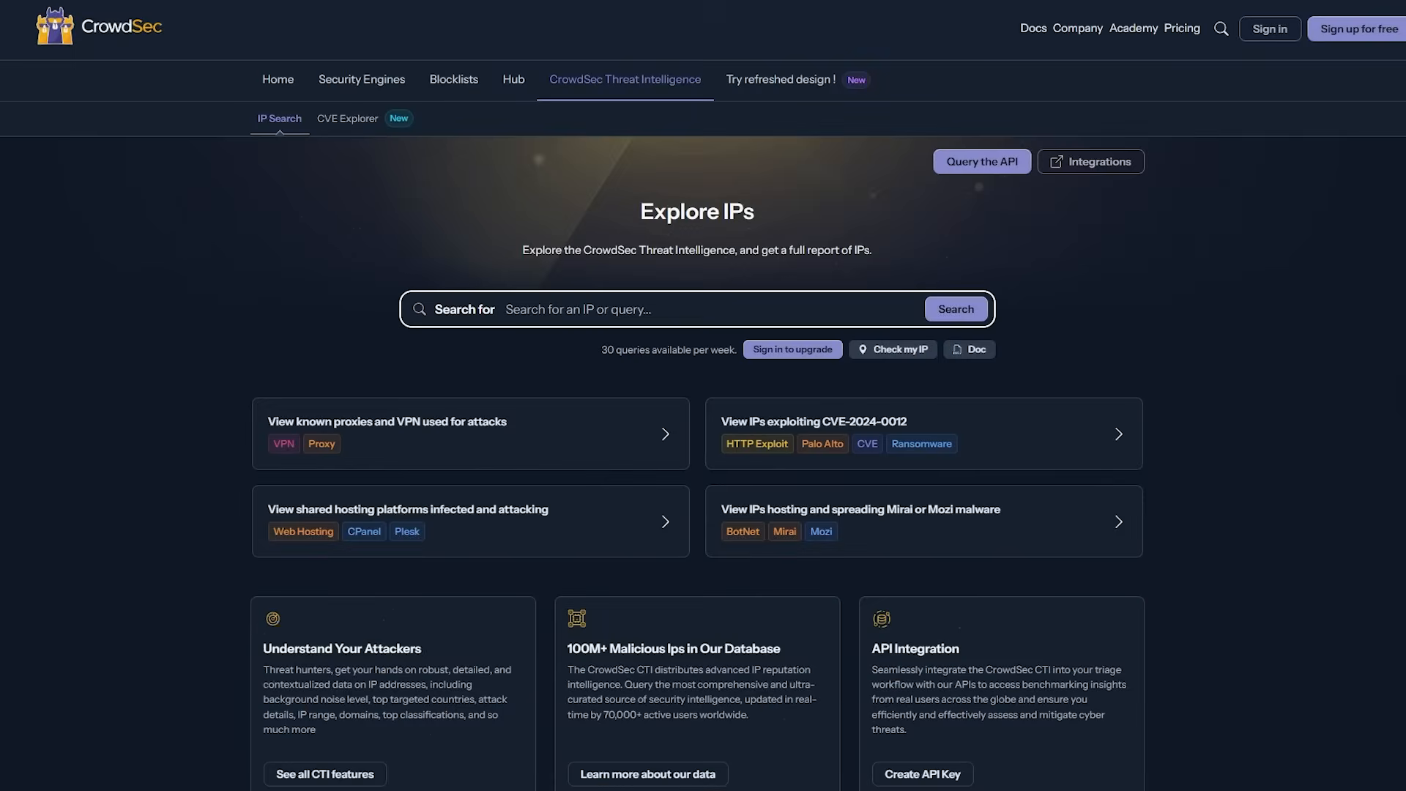
Search 8.8.8.8 in CrowdSec and scroll through its safe public DNS resolver report
click(681, 308)
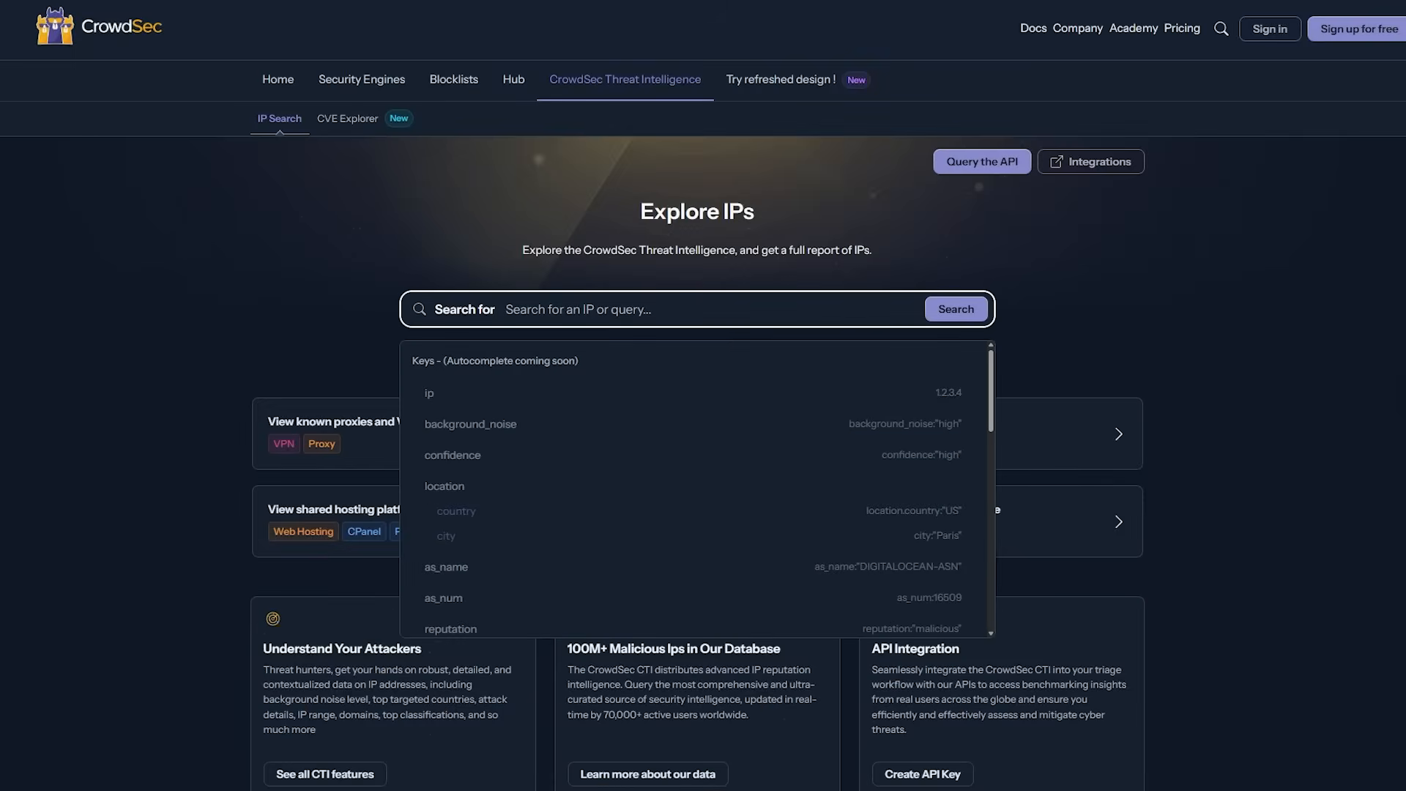
text(8.8.8.8)
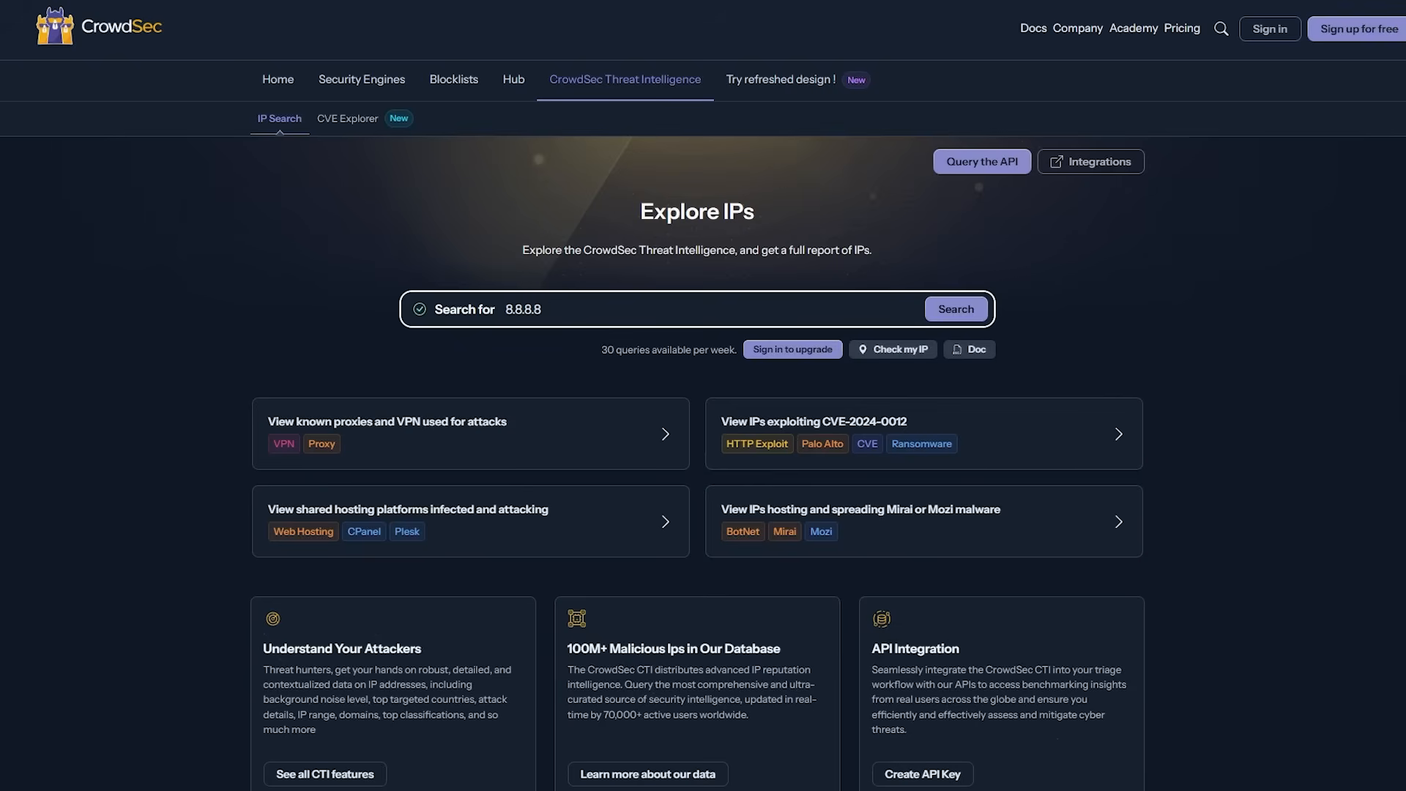
click(955, 308)
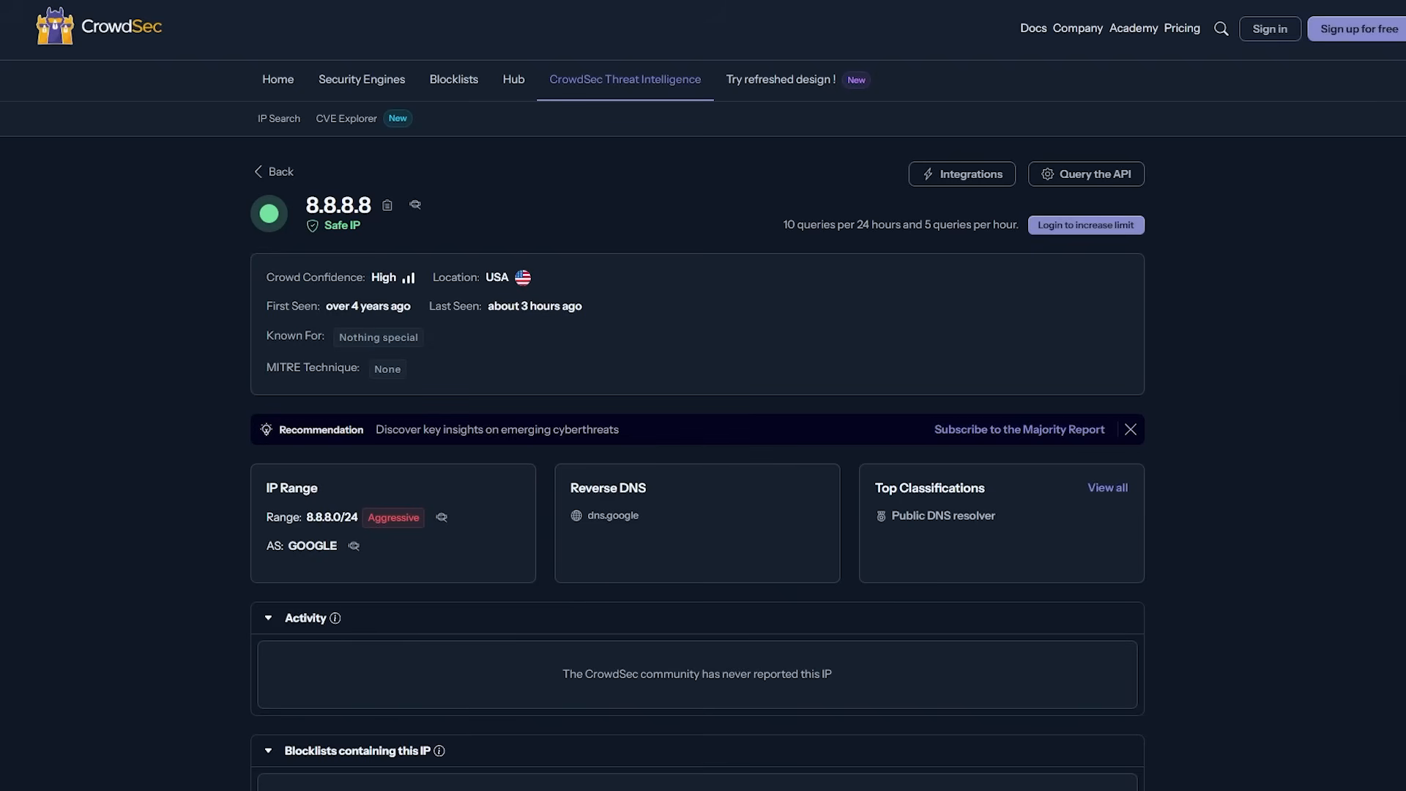
scroll(down, 3)
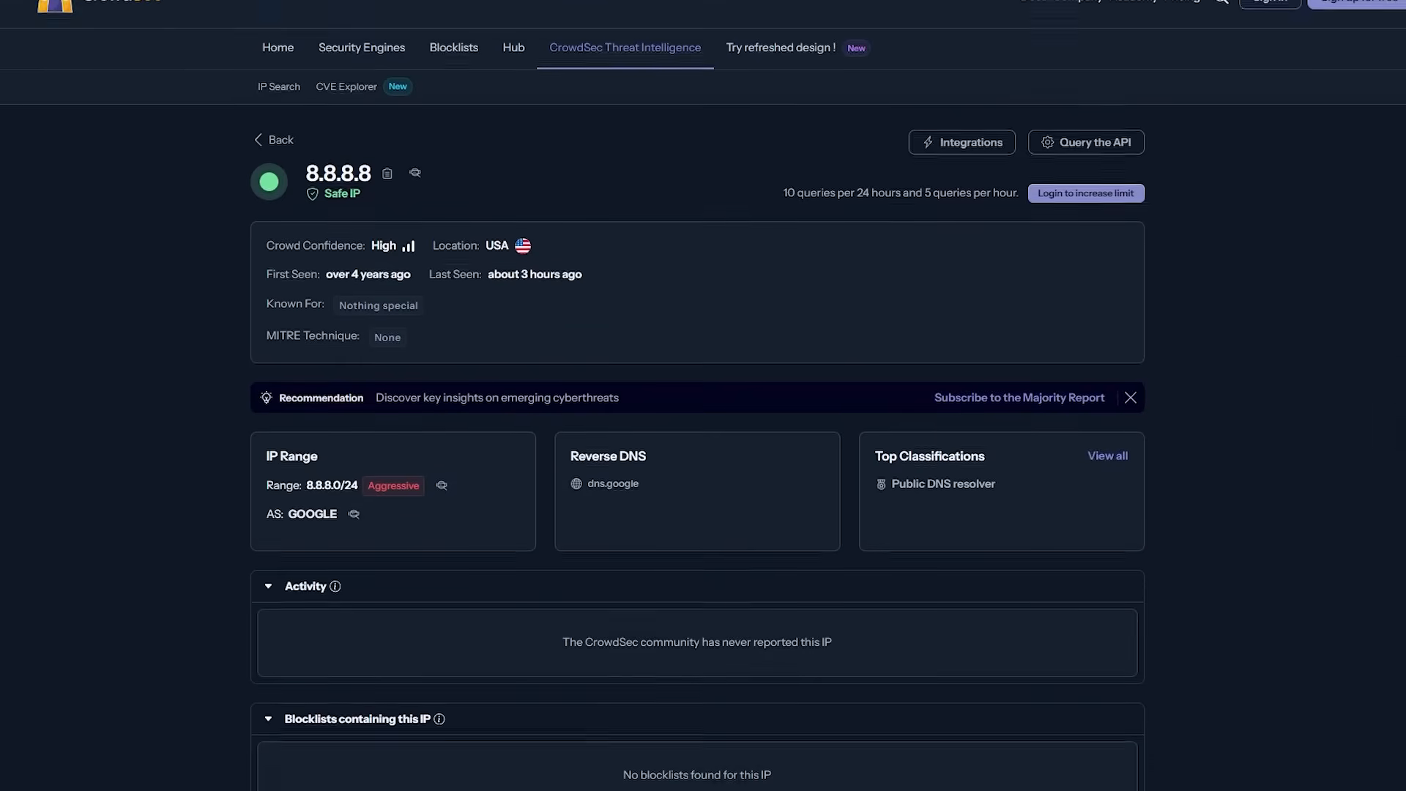
scroll(down, 3)
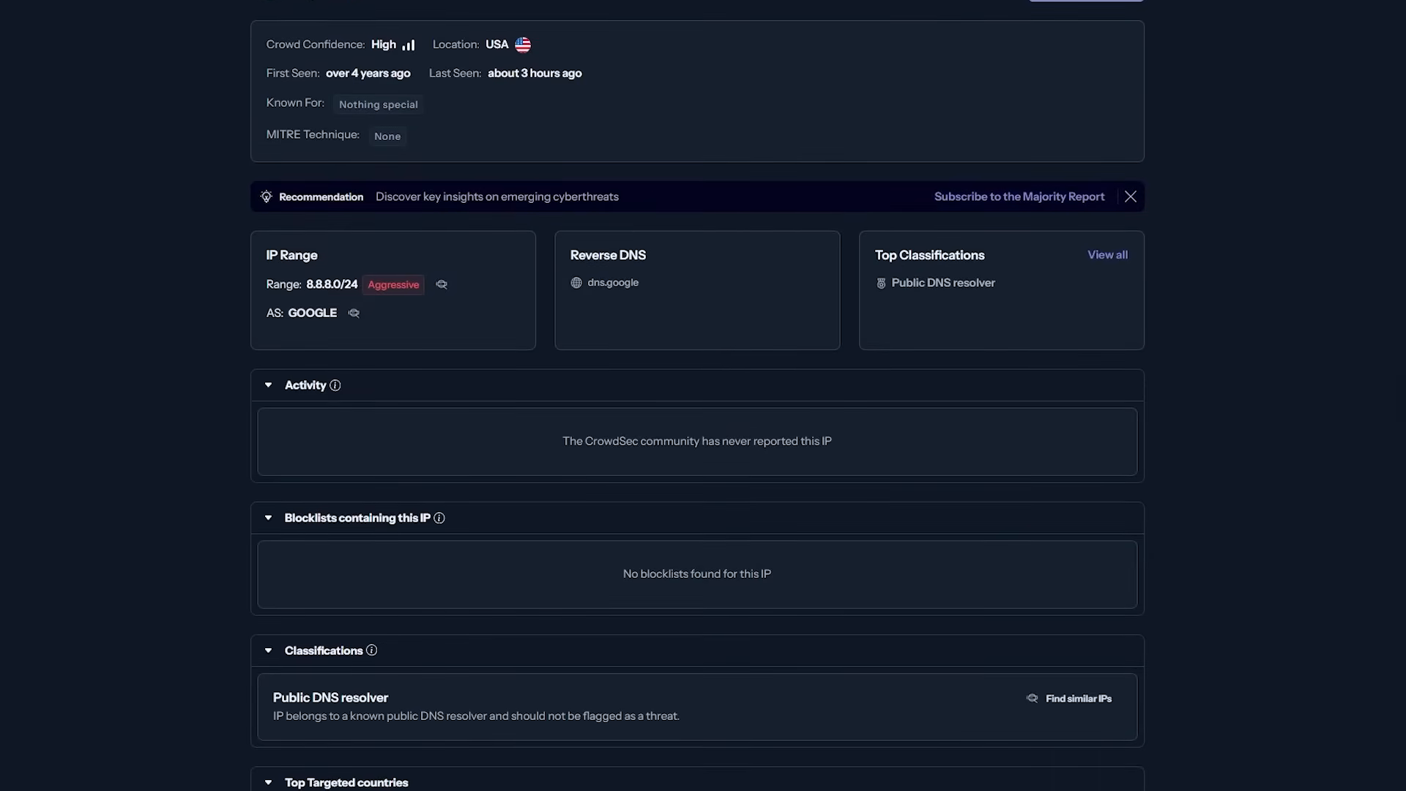
scroll(down, 3)
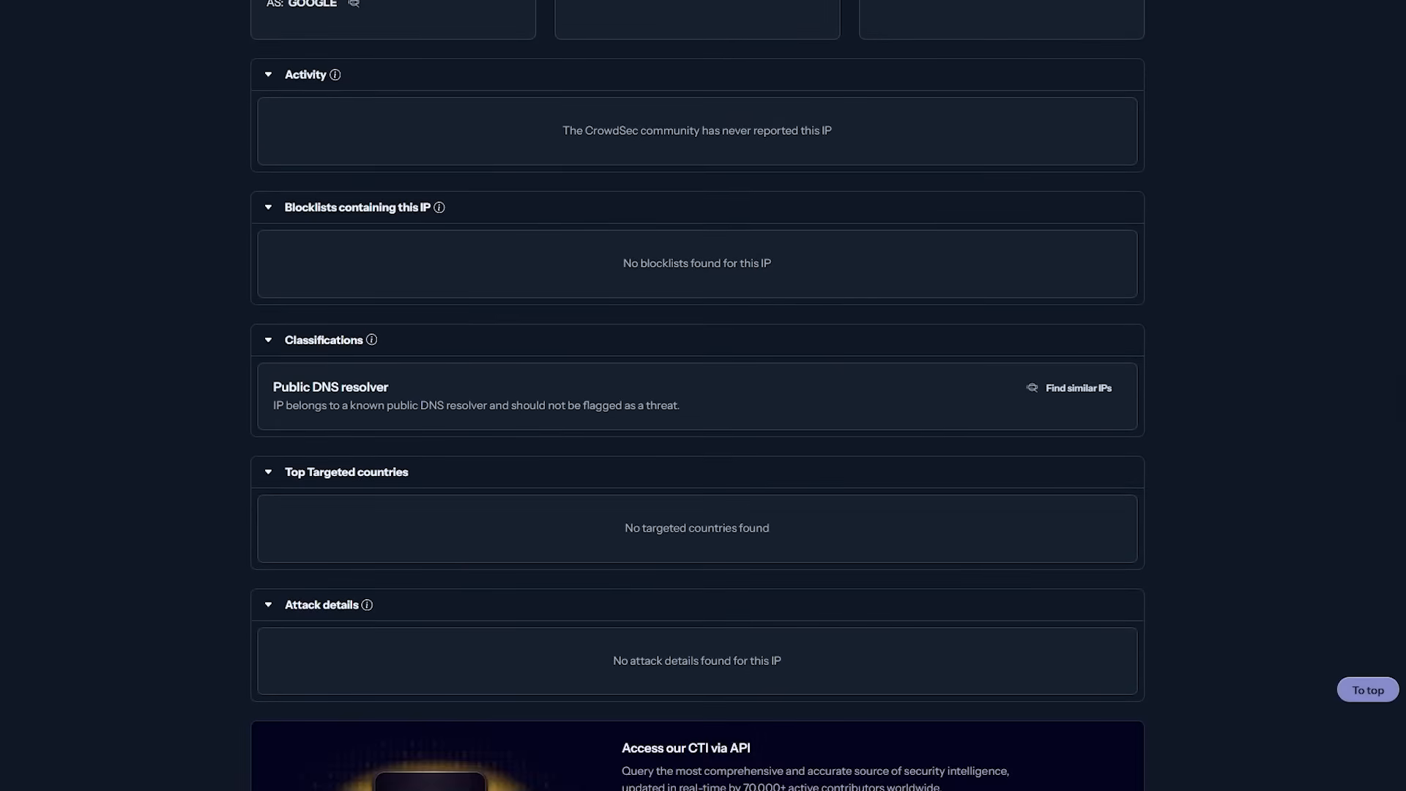
scroll(down, 3)
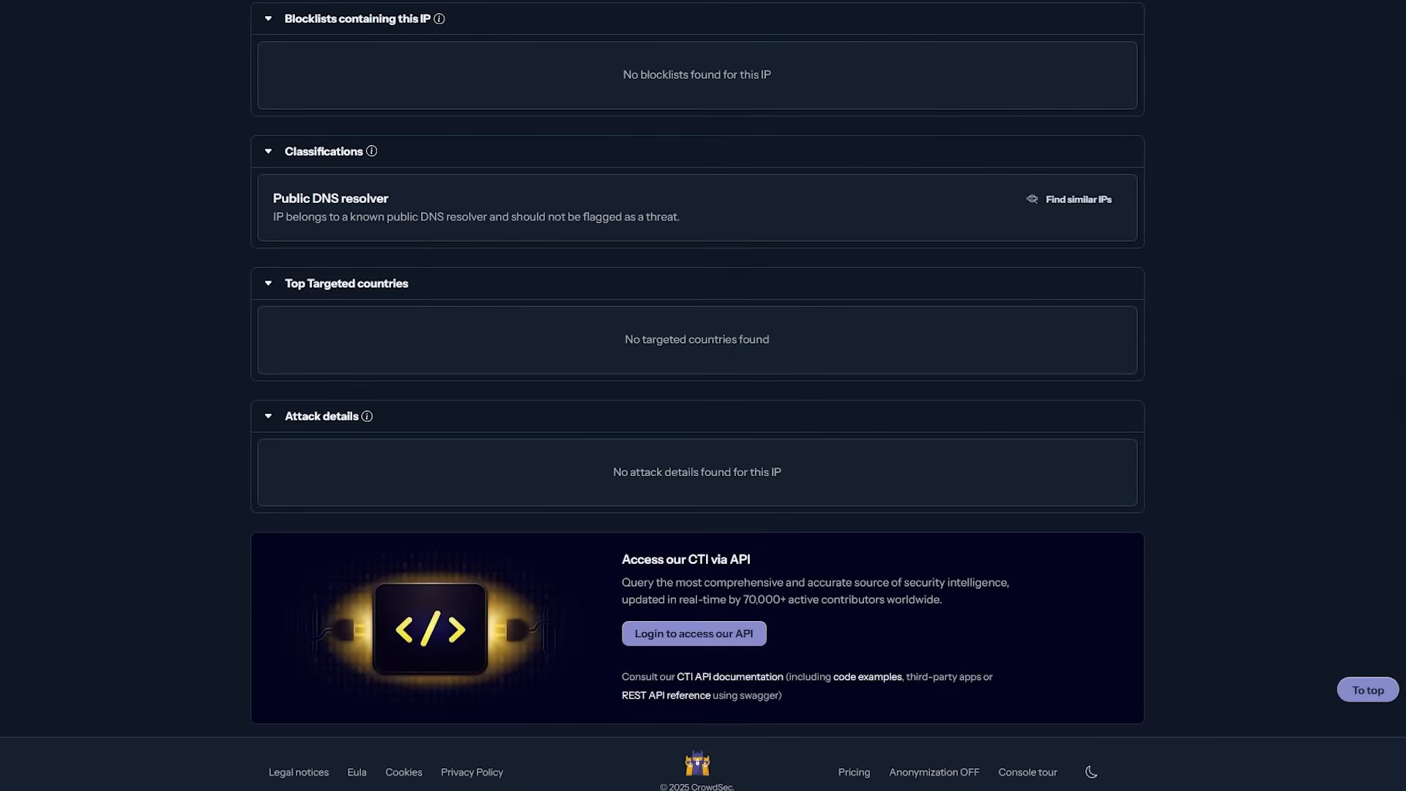
scroll(up, 3)
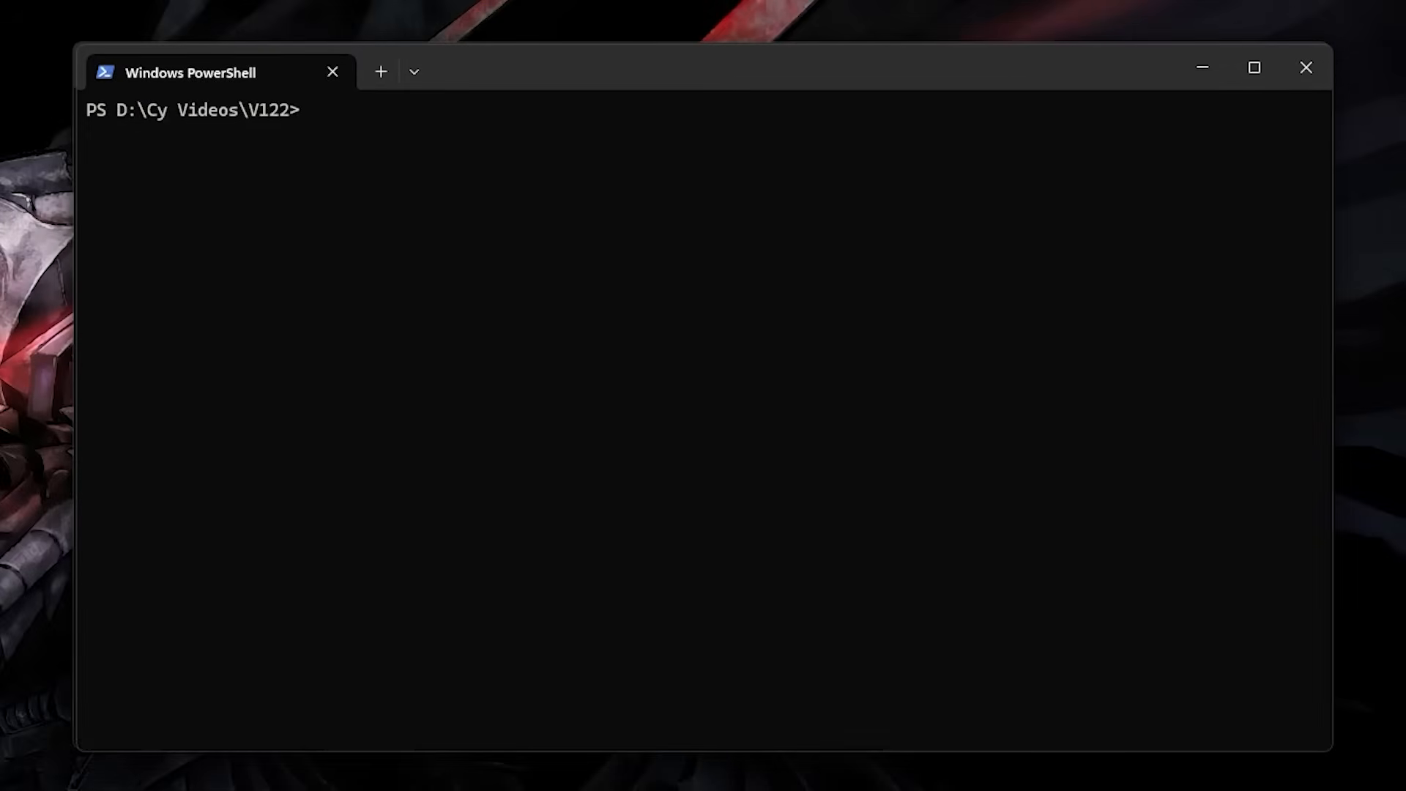
Run 'python filescope.py --help', then 'python filescope.py .\README.pdf' to analyse README.pdf
text(python filescope.py --help)
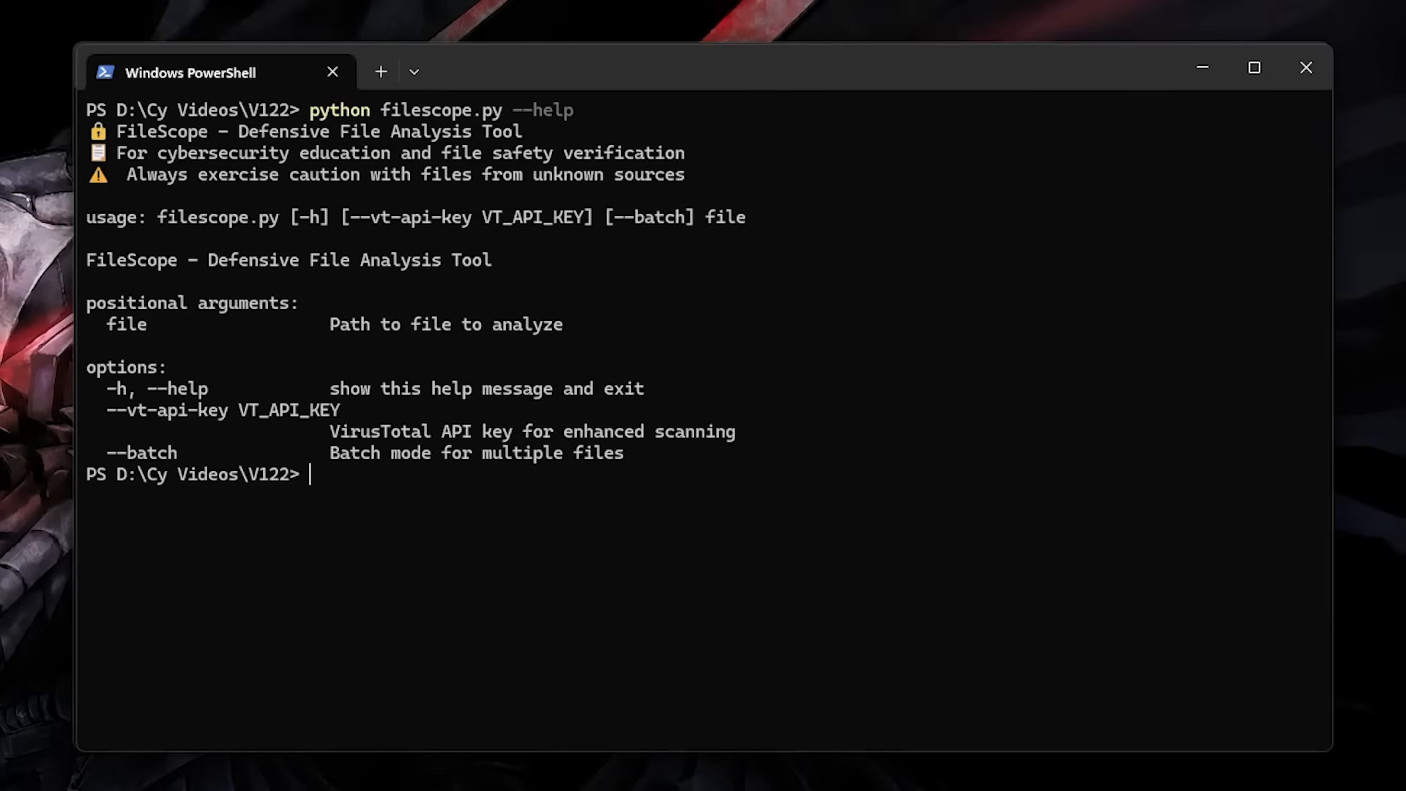
text(python filescope.py .\README.pdf)
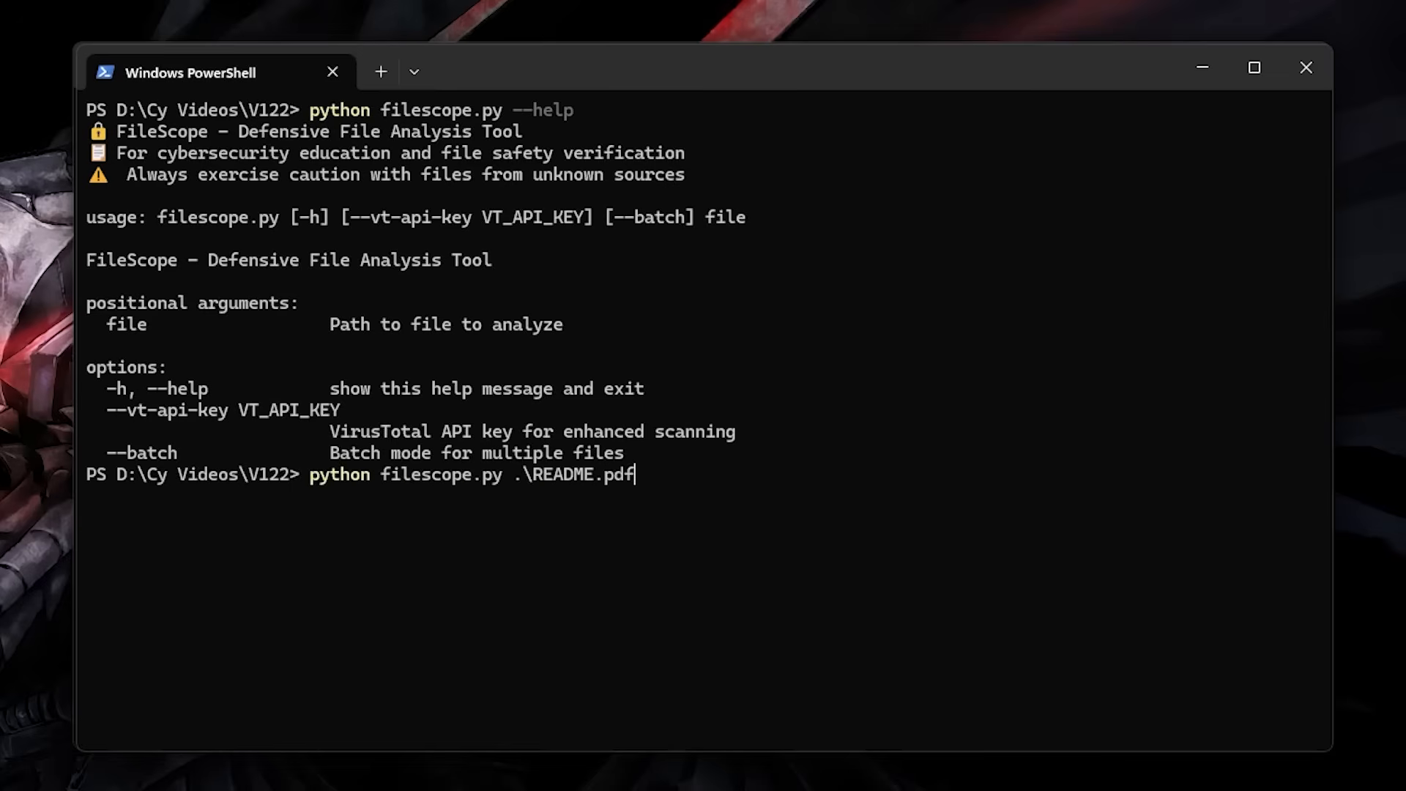
key(enter)
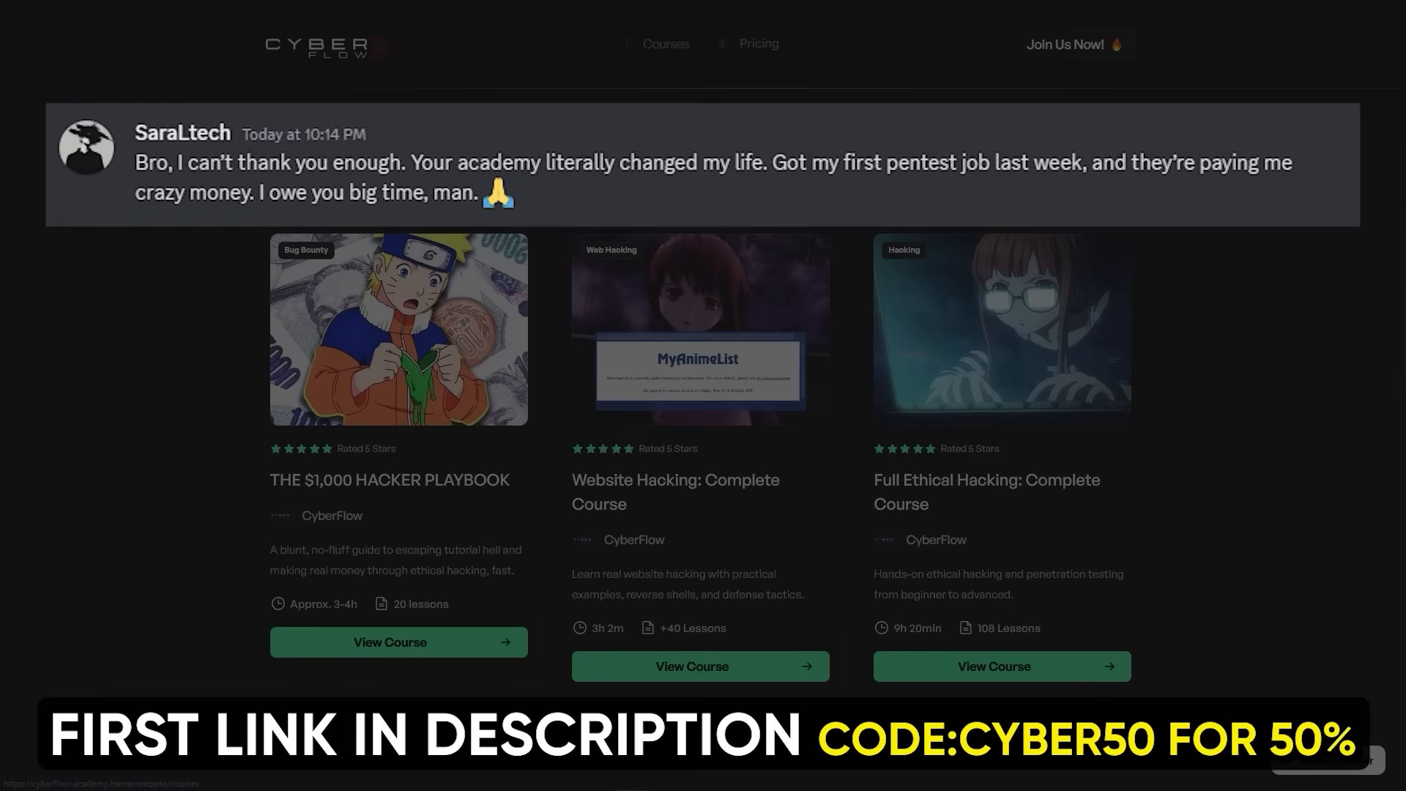
Browse the CyberFlow course page and apply the cyber50 promo code for a $15.22 total
scroll(down, 3)
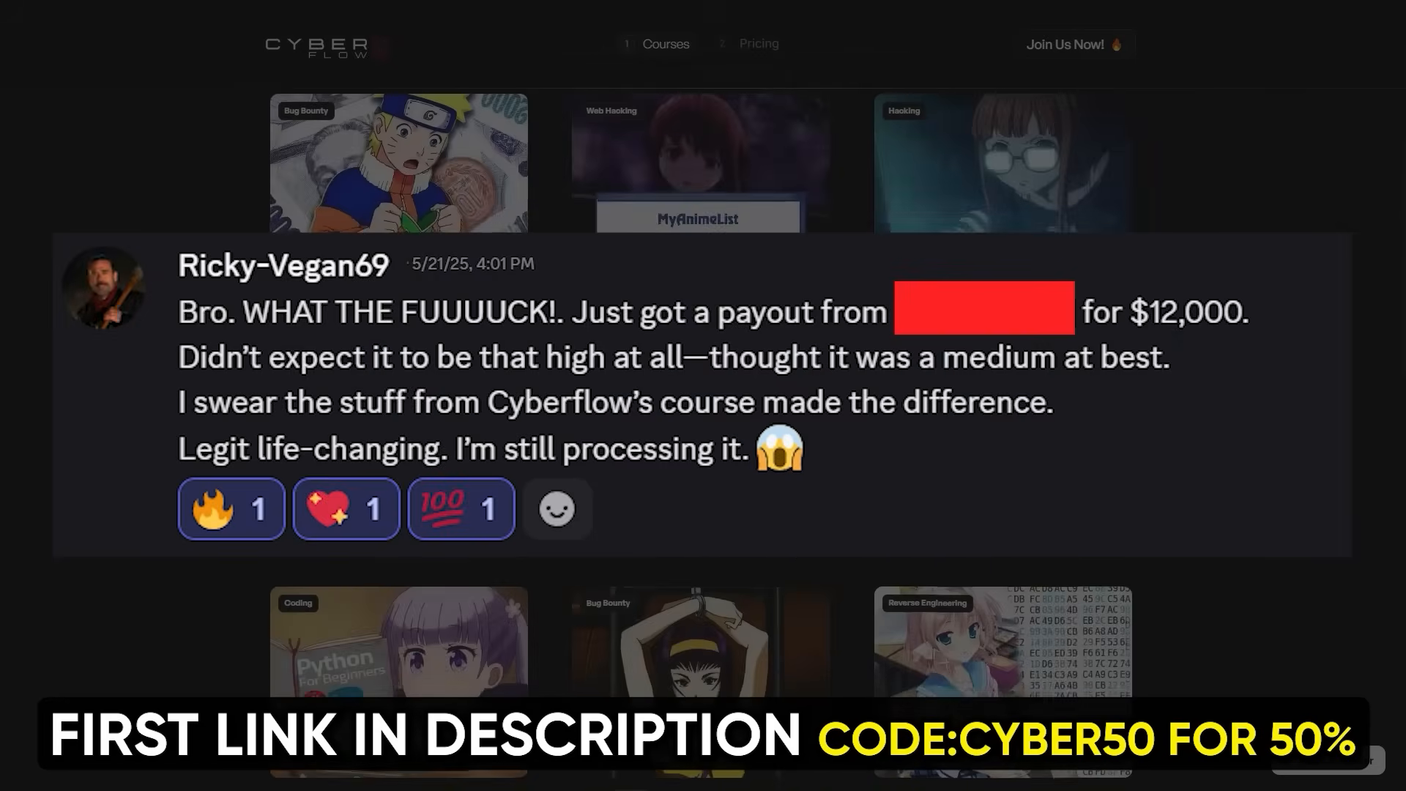
scroll(down, 3)
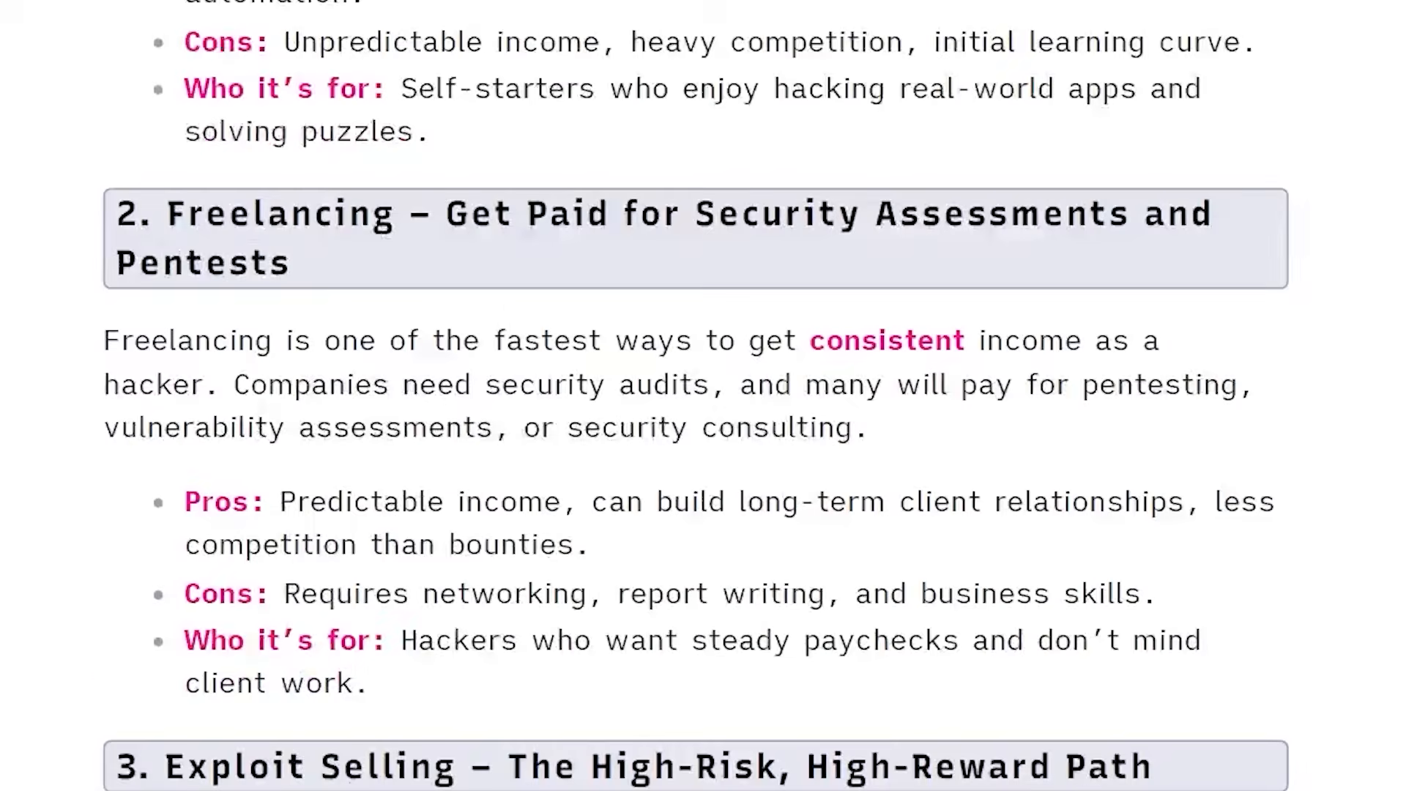
scroll(down, 3)
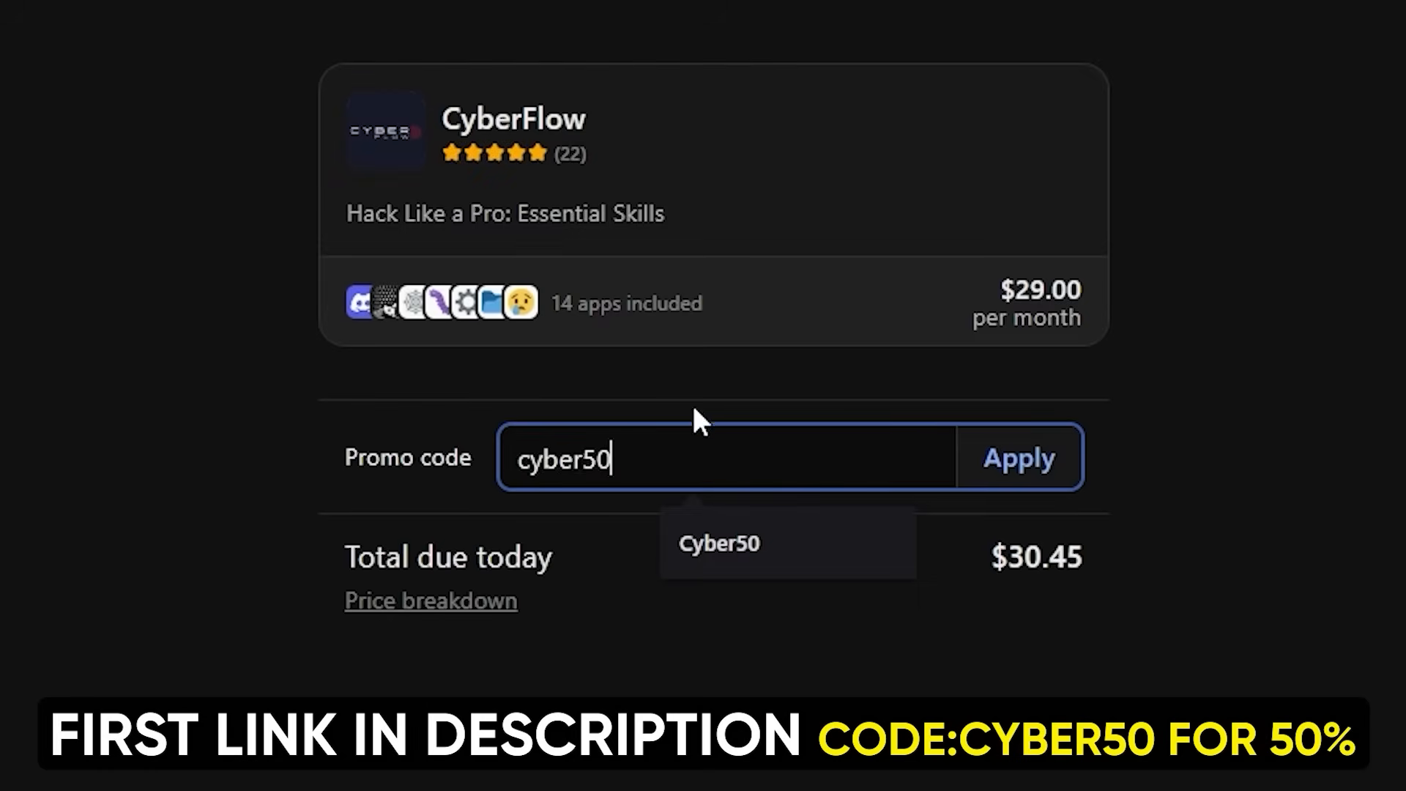
click(1019, 457)
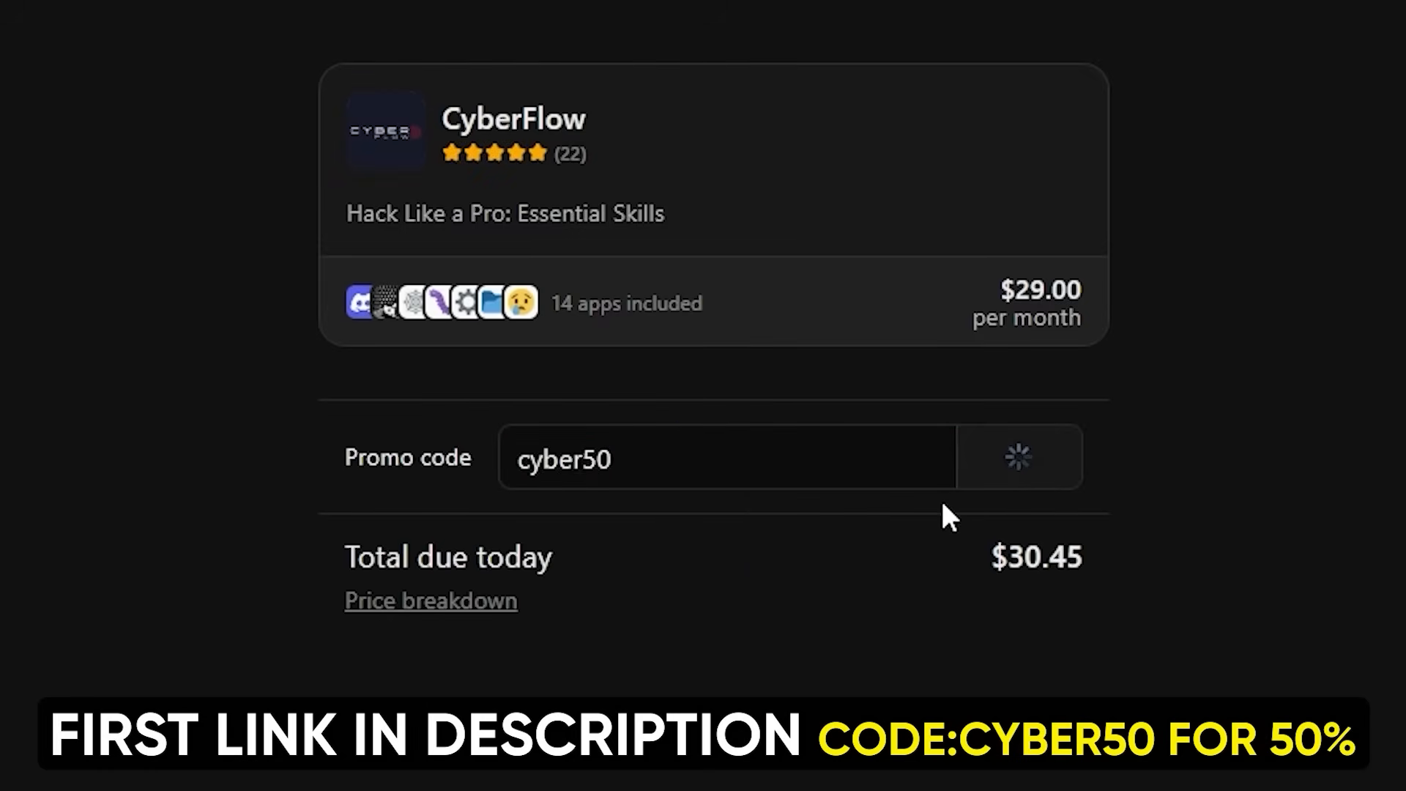
click(1018, 456)
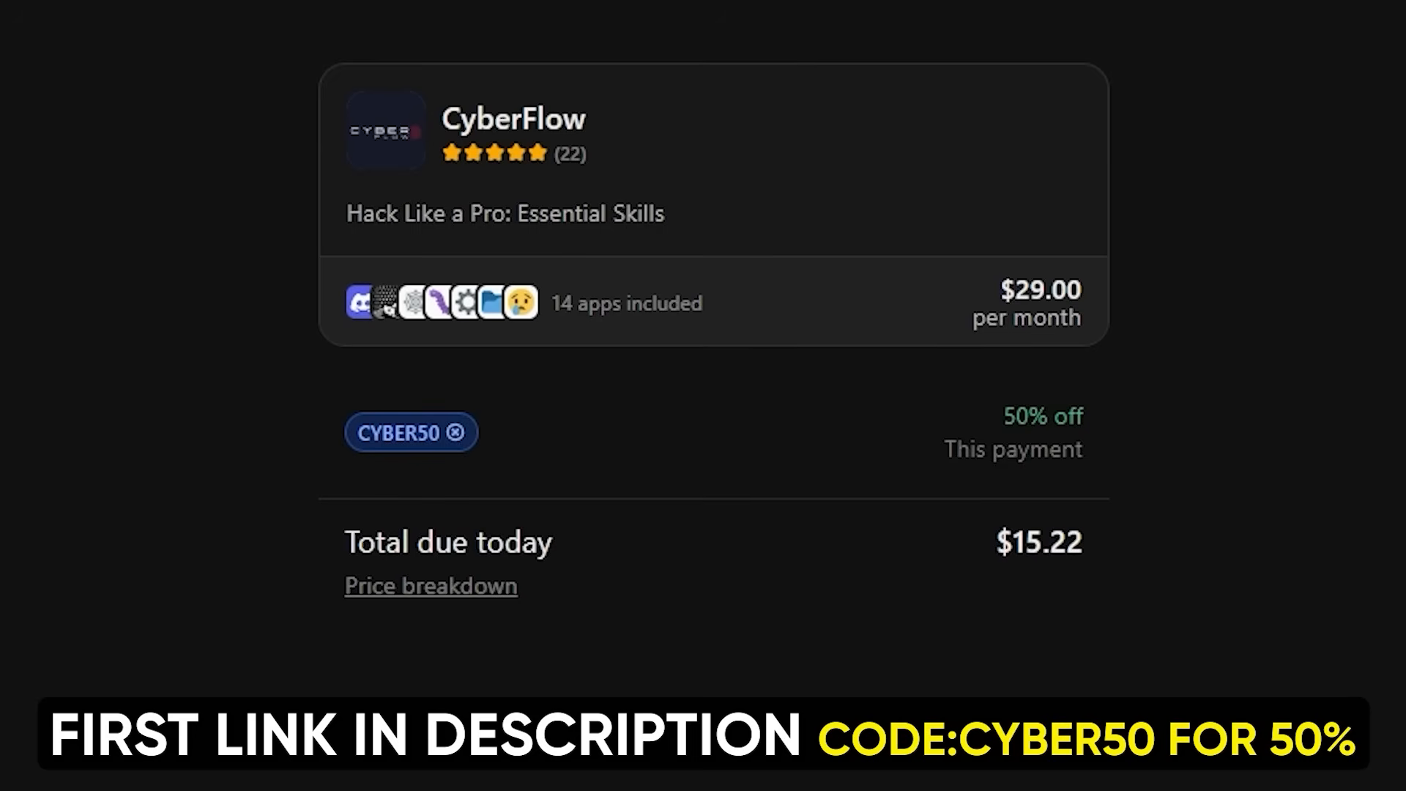